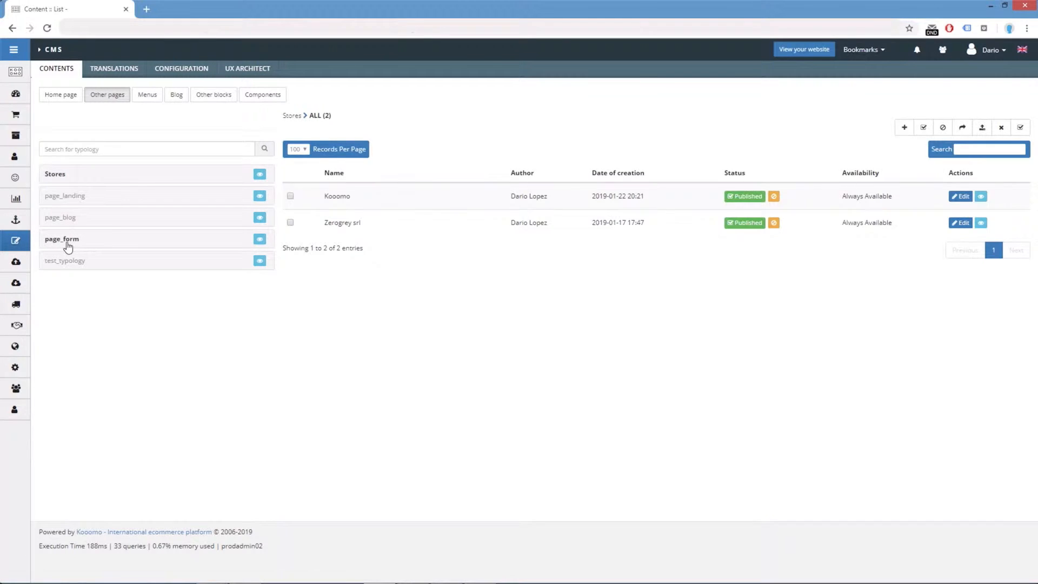
List the page_form typology contents and edit the APRI UN FRANCHISING entry.
{"action": "left_click", "coordinate": [62, 239]}
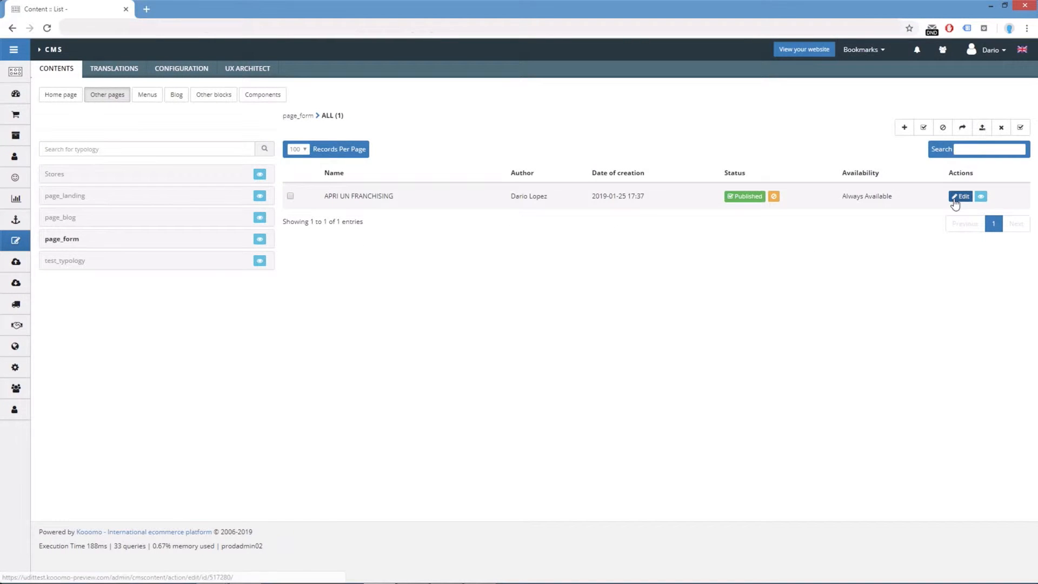
{"action": "mouse_move", "coordinate": [965, 204]}
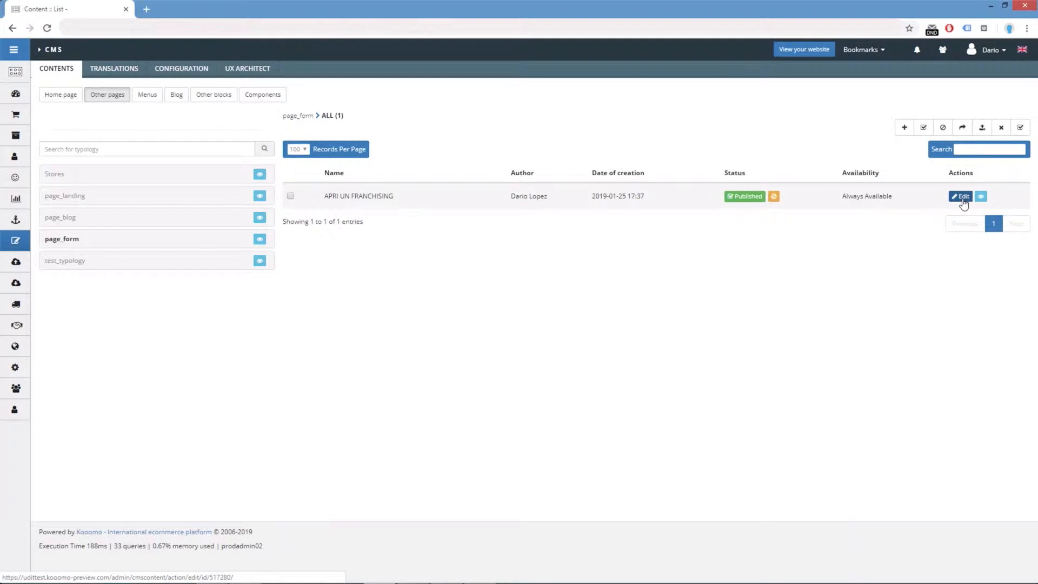
{"action": "left_click", "coordinate": [961, 196]}
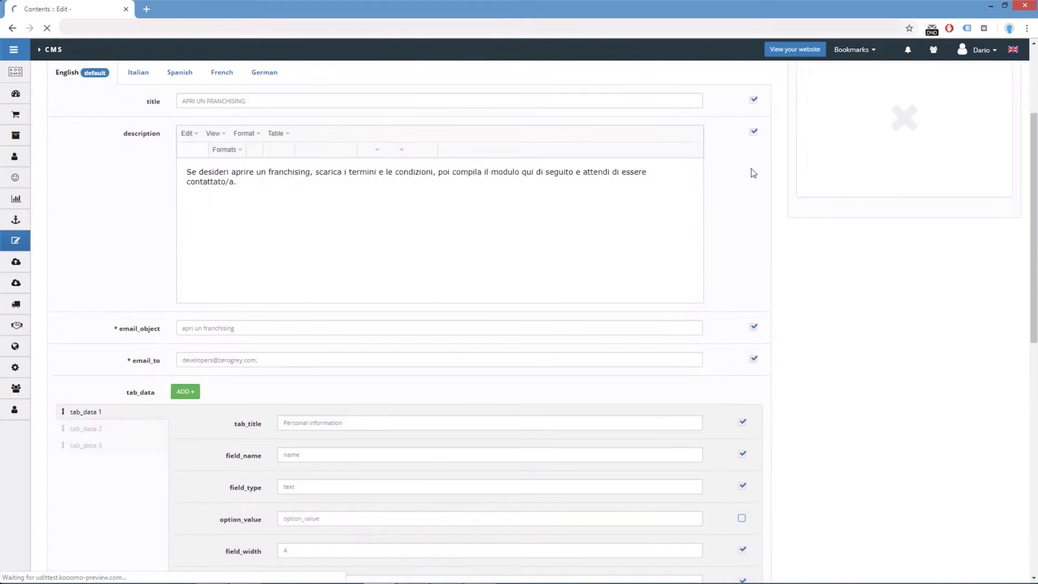
{"action": "scroll", "scroll_direction": "down", "scroll_amount": 3}
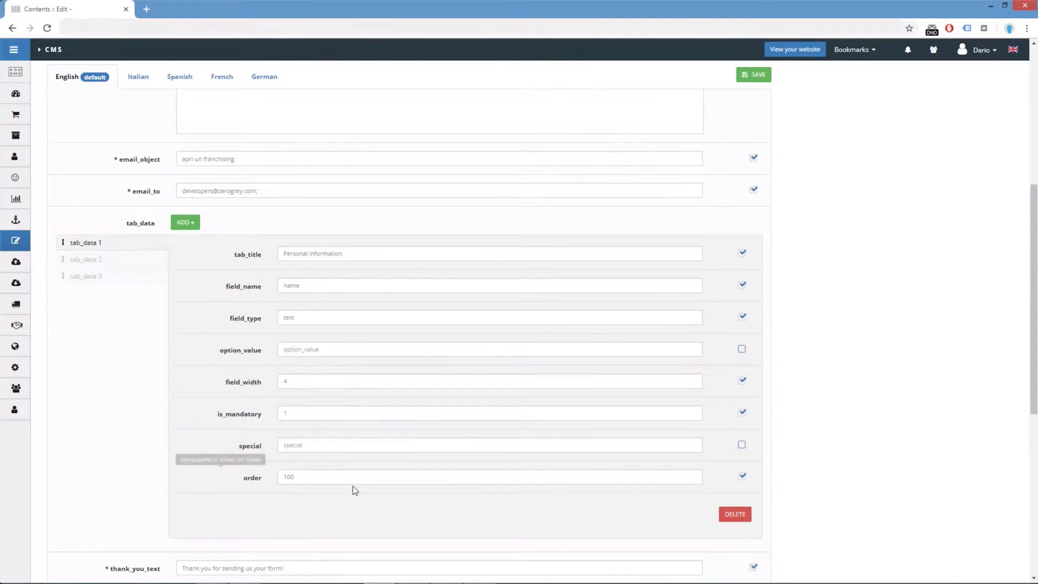
{"action": "mouse_move", "coordinate": [122, 228]}
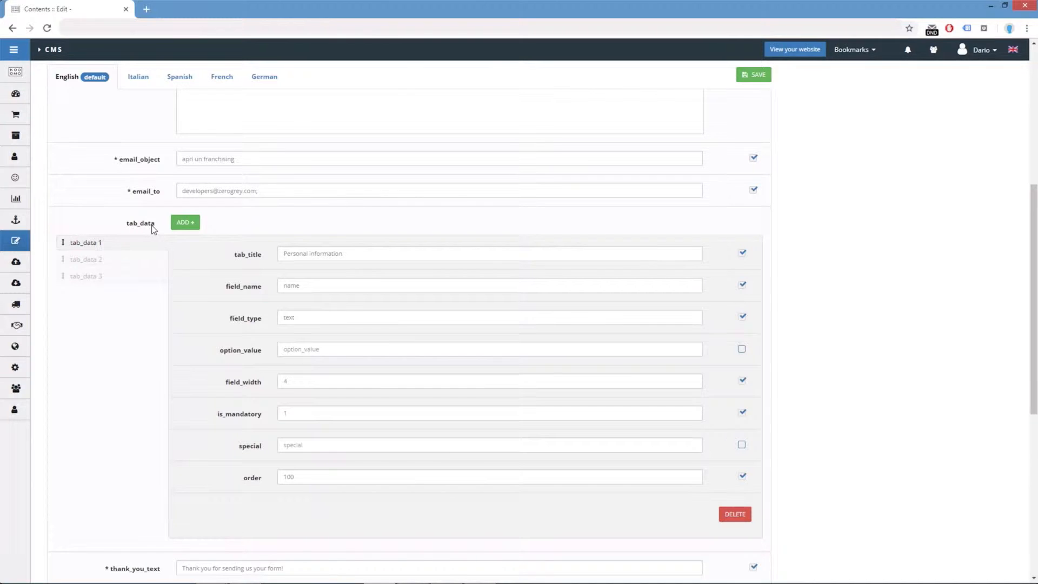
{"action": "mouse_move", "coordinate": [142, 230]}
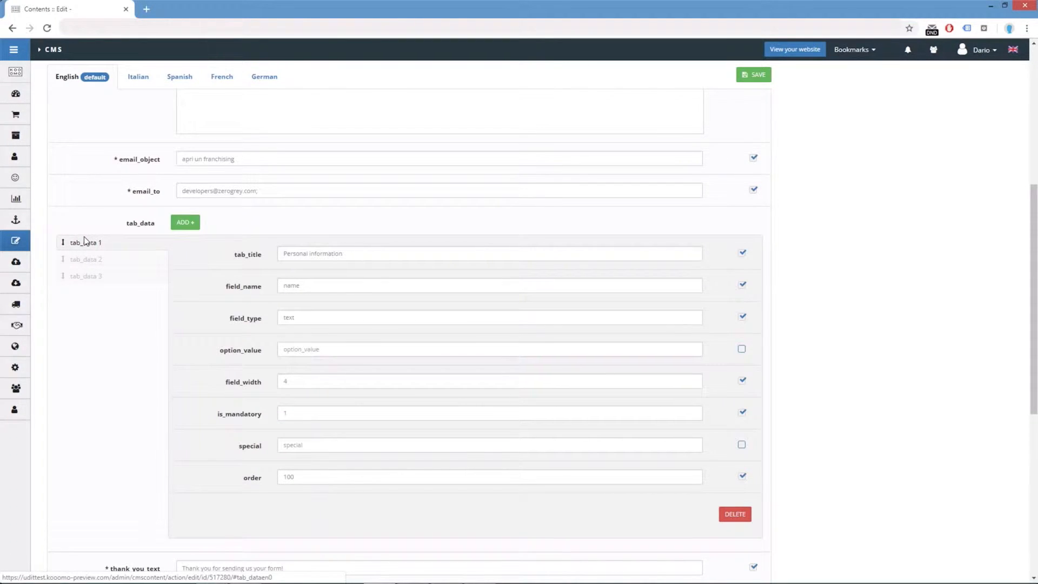
{"action": "mouse_move", "coordinate": [296, 271]}
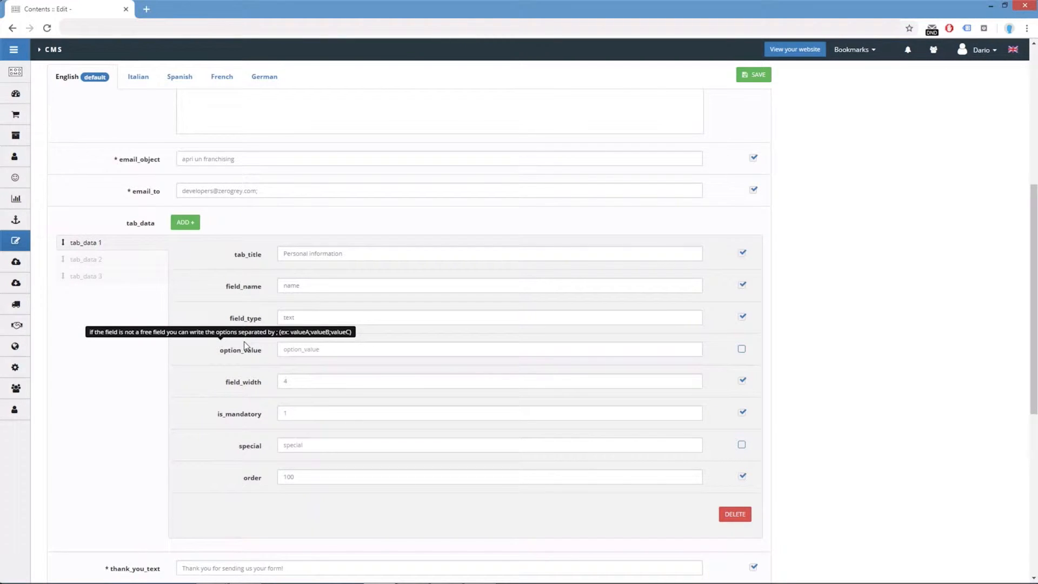
{"action": "mouse_move", "coordinate": [794, 227]}
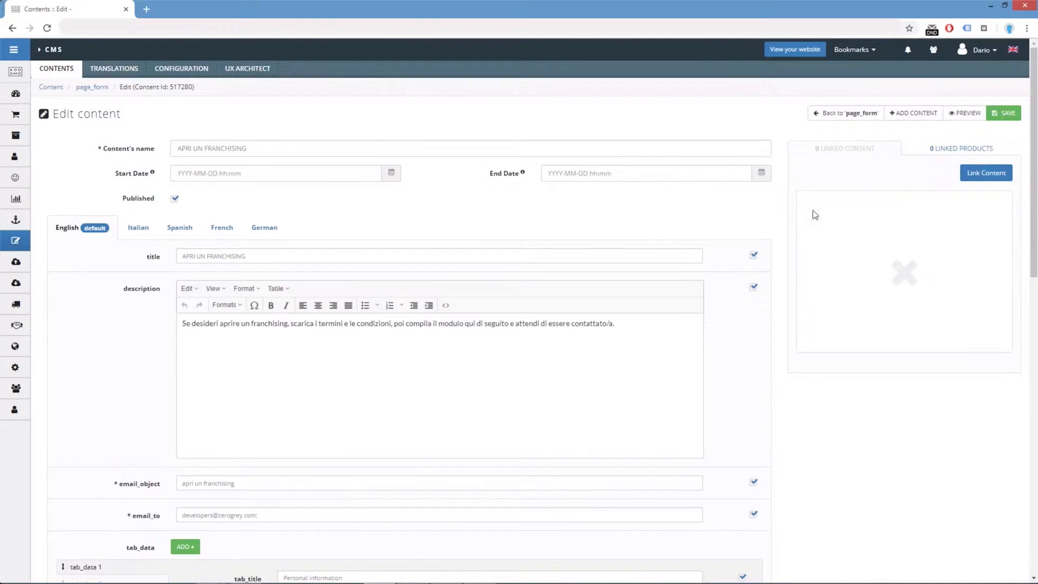
Preview APRI UN FRANCHISING on the storefront in a new tab, then return to Contents :: Edit.
{"action": "left_click", "coordinate": [964, 113]}
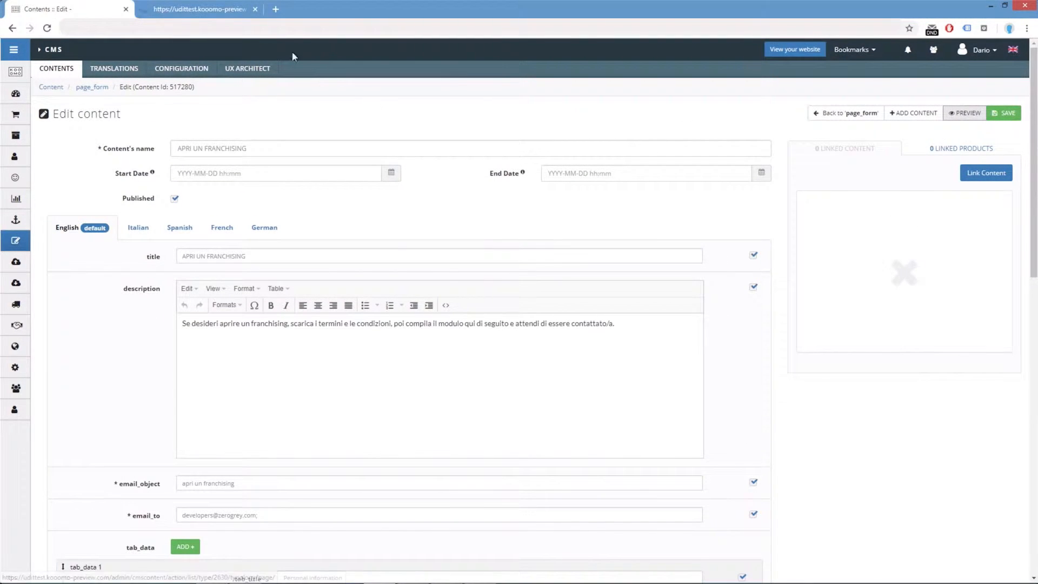
{"action": "left_click", "coordinate": [199, 9]}
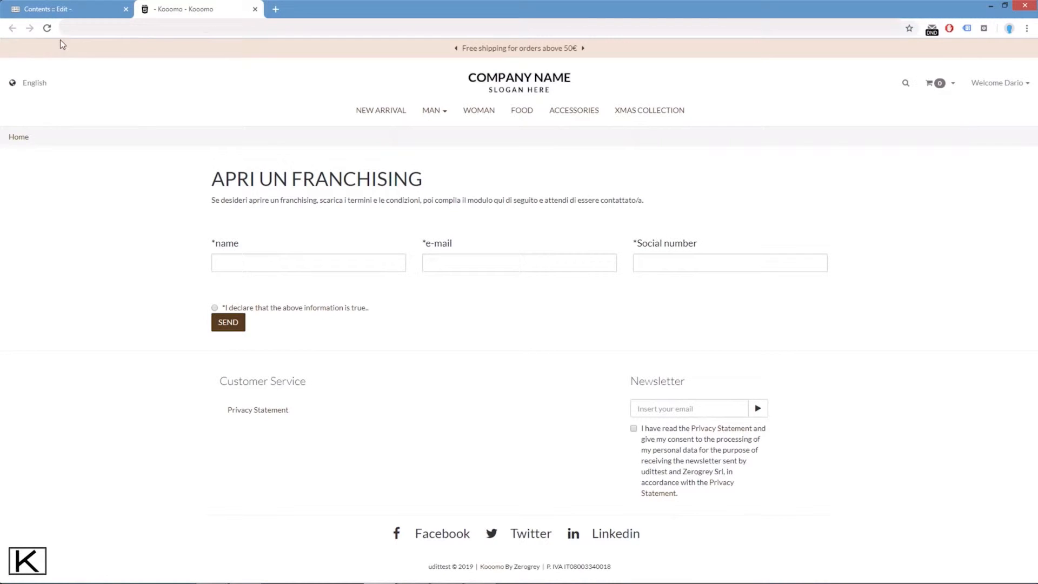
{"action": "left_click", "coordinate": [60, 8]}
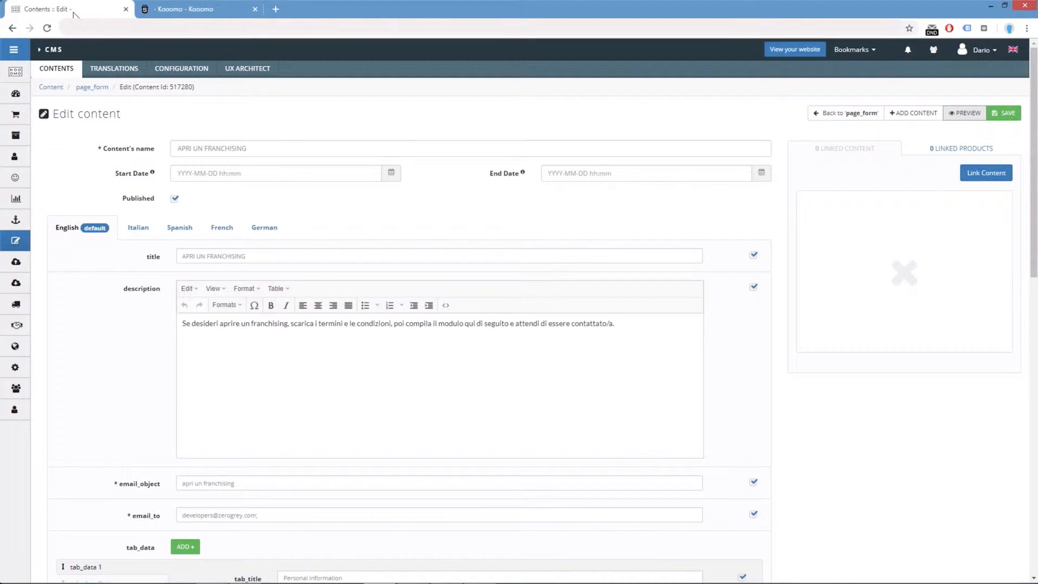
Drag tab_data 3 (Social number) above tab_data 1 and save the page.
{"action": "scroll", "scroll_direction": "down", "scroll_amount": 3}
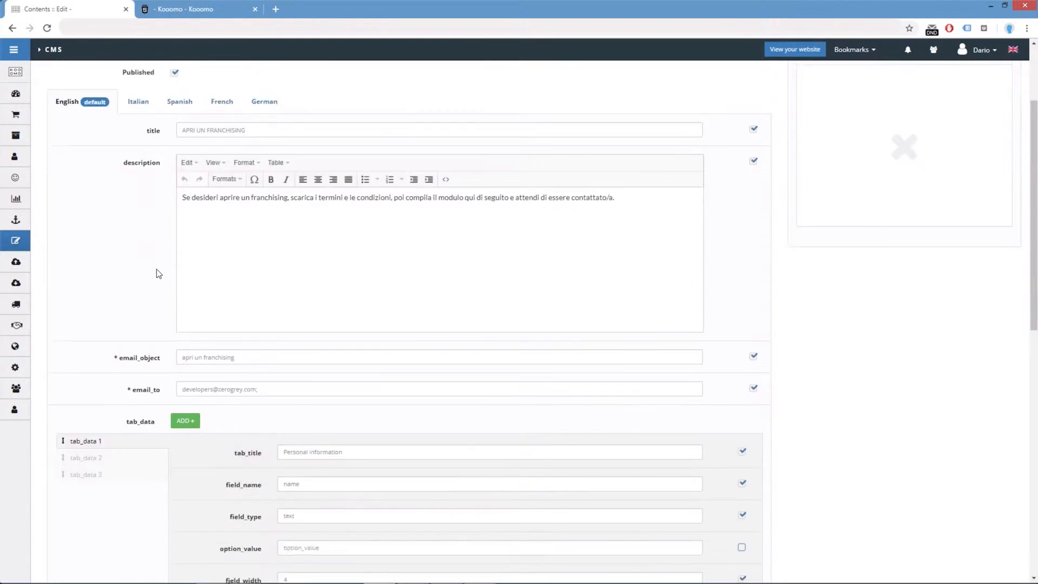
{"action": "scroll", "scroll_direction": "down", "scroll_amount": 3}
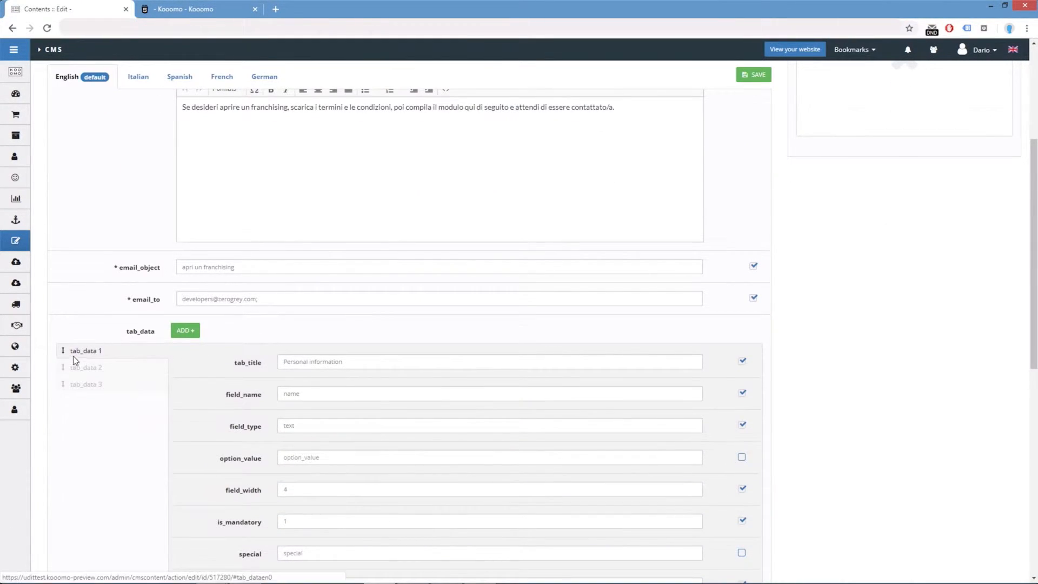
{"action": "left_click", "coordinate": [85, 368]}
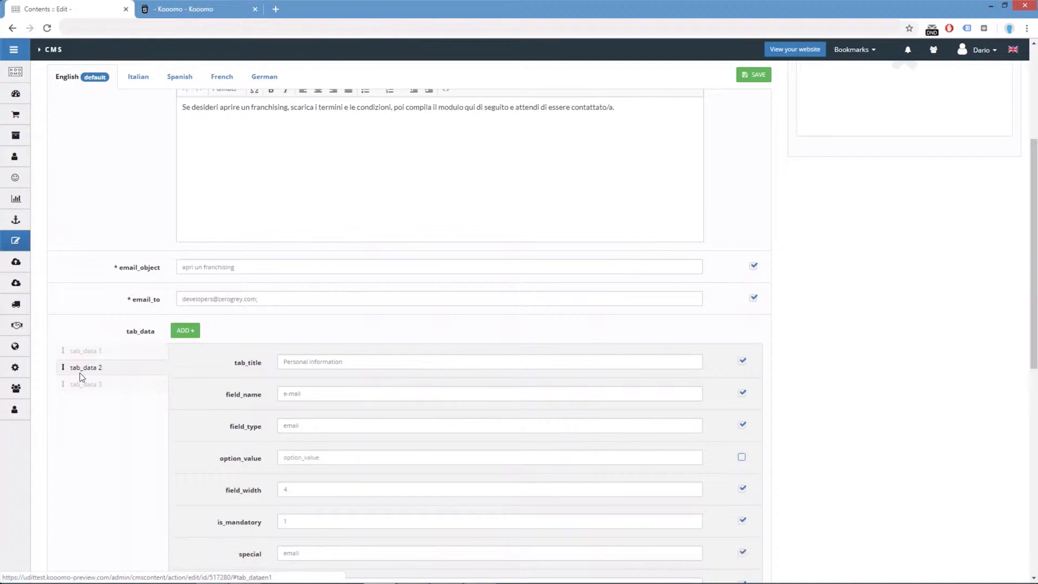
{"action": "left_click", "coordinate": [85, 384]}
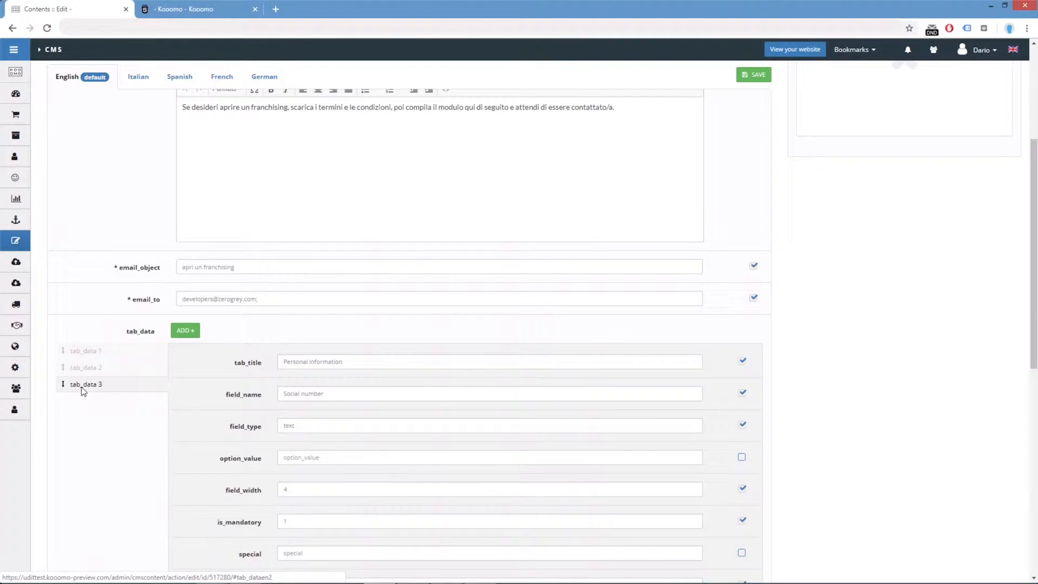
{"action": "left_click_drag", "start_coordinate": [86, 383], "coordinate": [86, 350]}
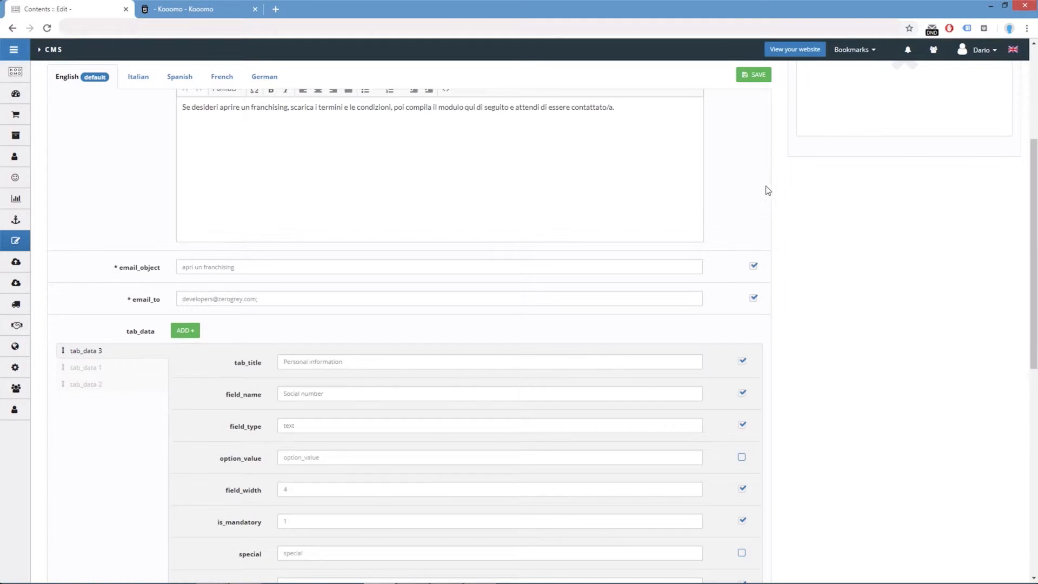
{"action": "left_click", "coordinate": [752, 74]}
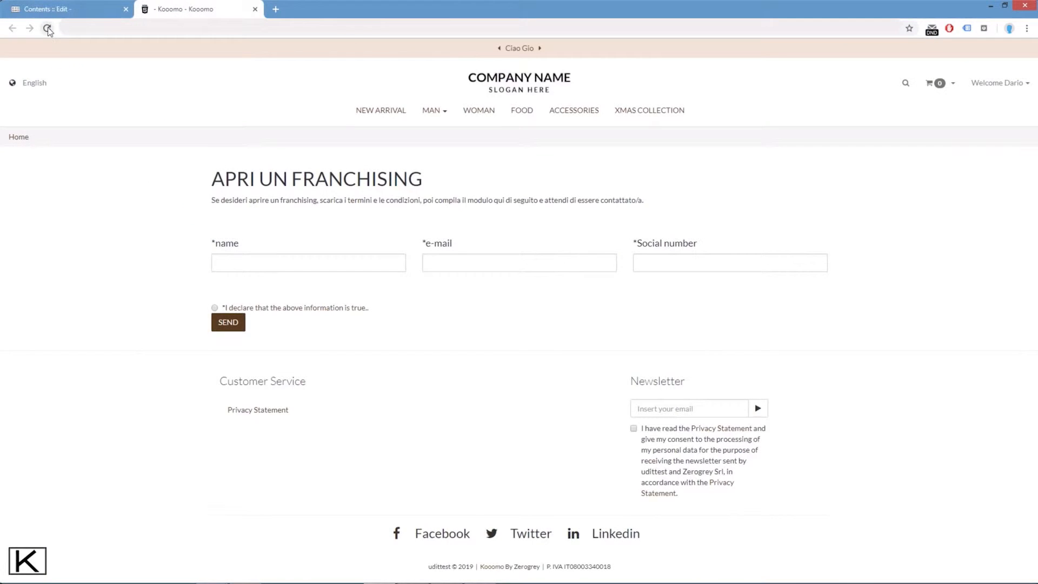
Reload the preview to confirm Social number comes before name and e-mail, then close it.
{"action": "left_click", "coordinate": [47, 27]}
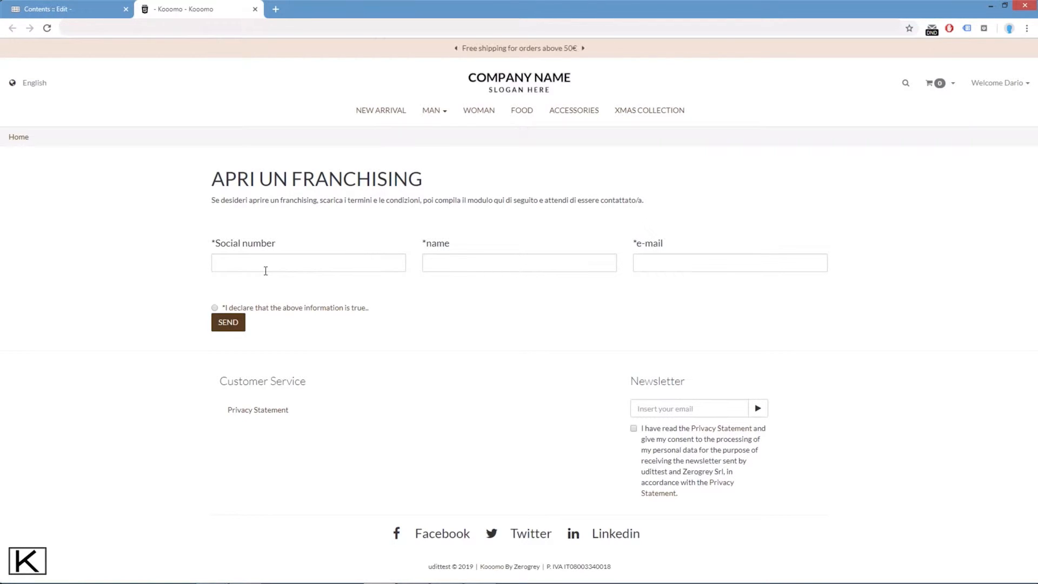
{"action": "left_click", "coordinate": [66, 9]}
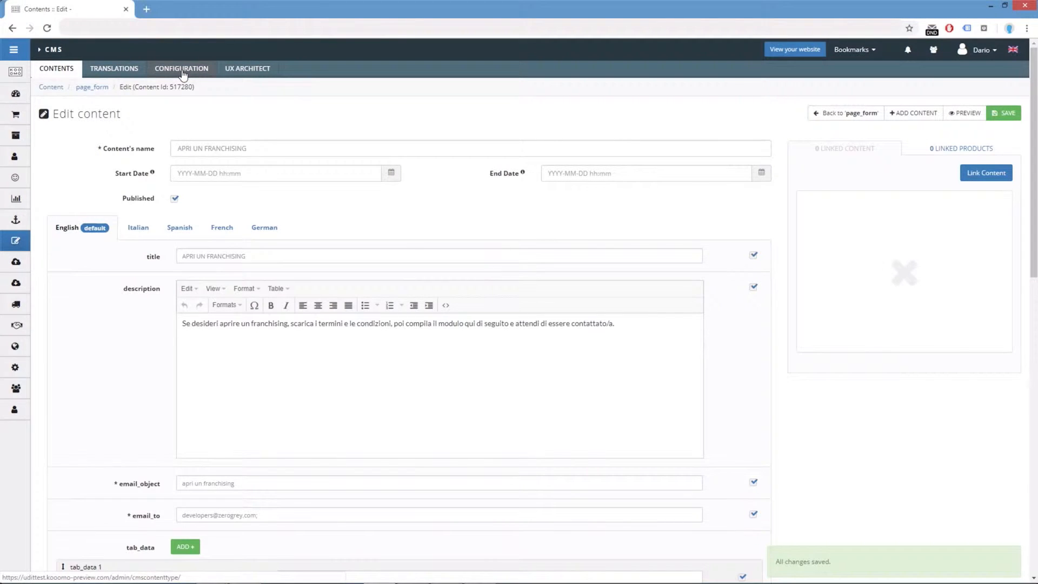
In CONFIGURATION, filter the typology list with 'te' and edit test_typology.
{"action": "left_click", "coordinate": [180, 68]}
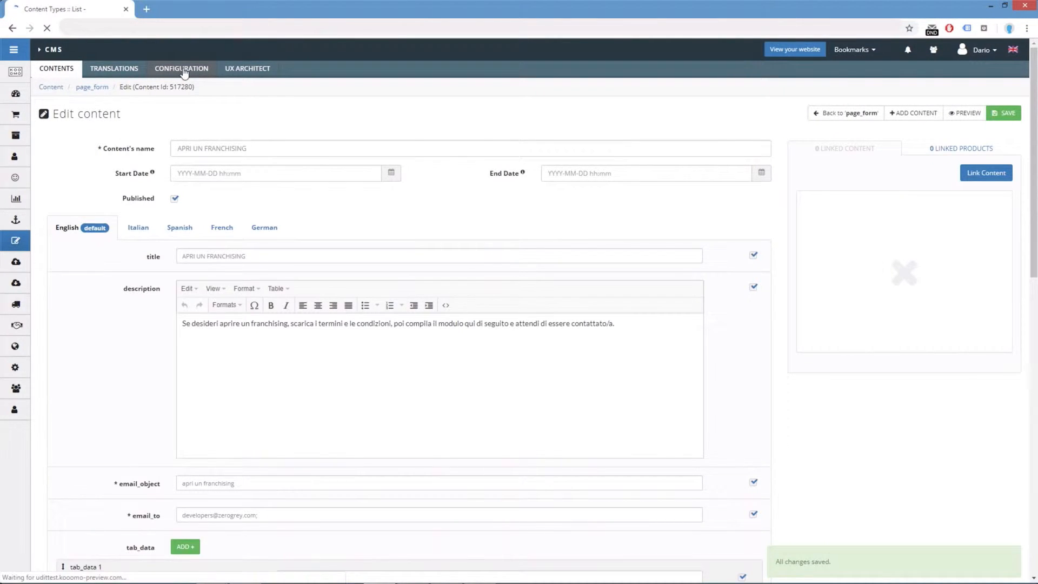
{"action": "left_click", "coordinate": [181, 68]}
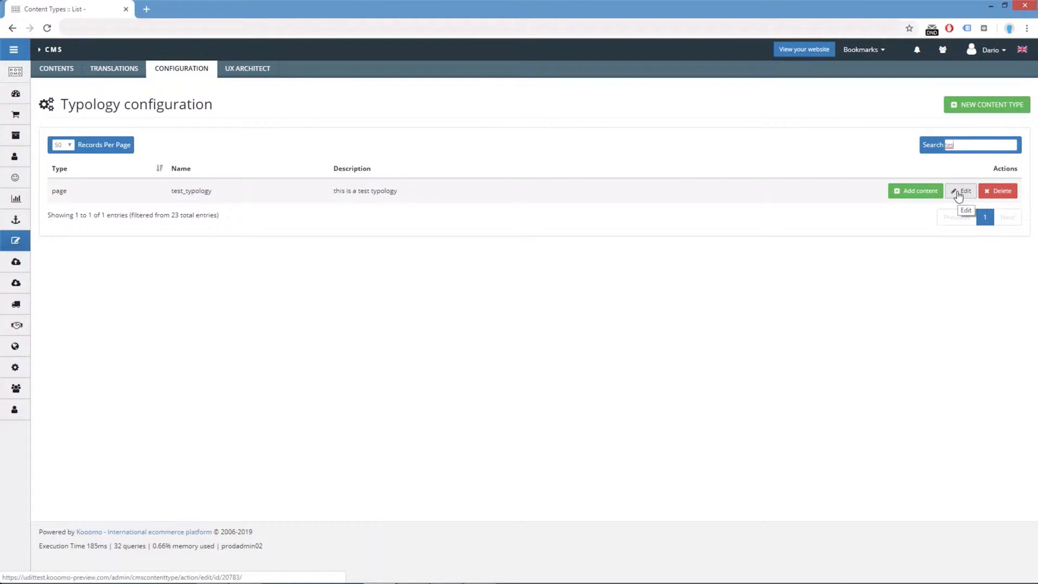
{"action": "left_click", "coordinate": [960, 191]}
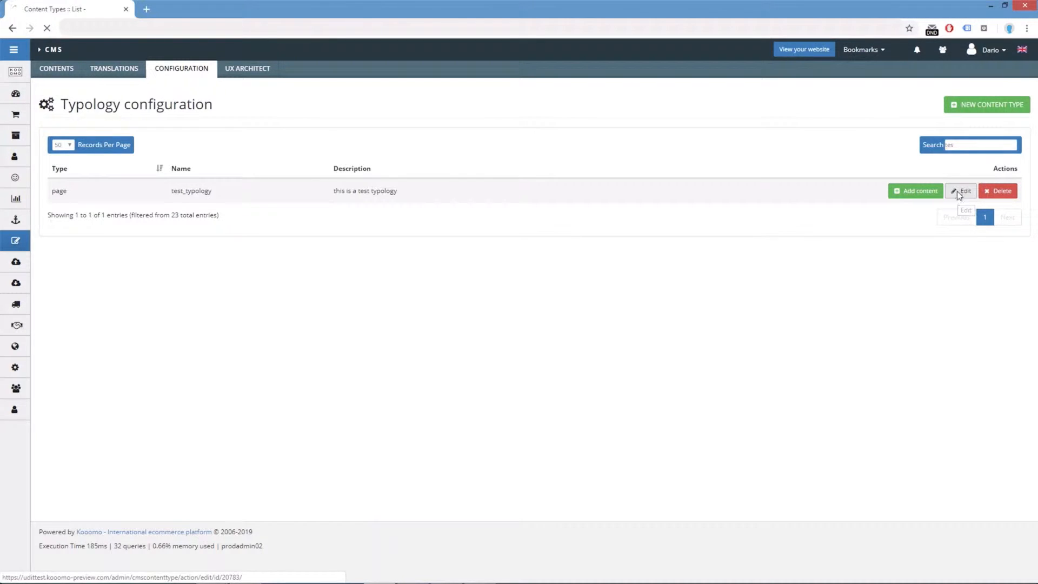
Add a Collection field to test_typology and name it collection_field.
{"action": "left_click", "coordinate": [961, 190]}
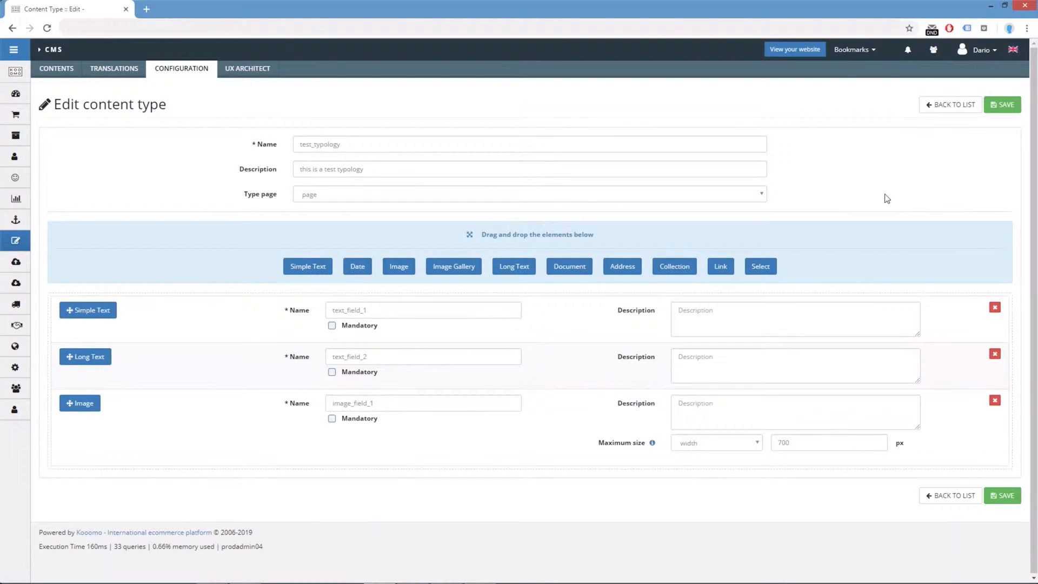
{"action": "mouse_move", "coordinate": [840, 193]}
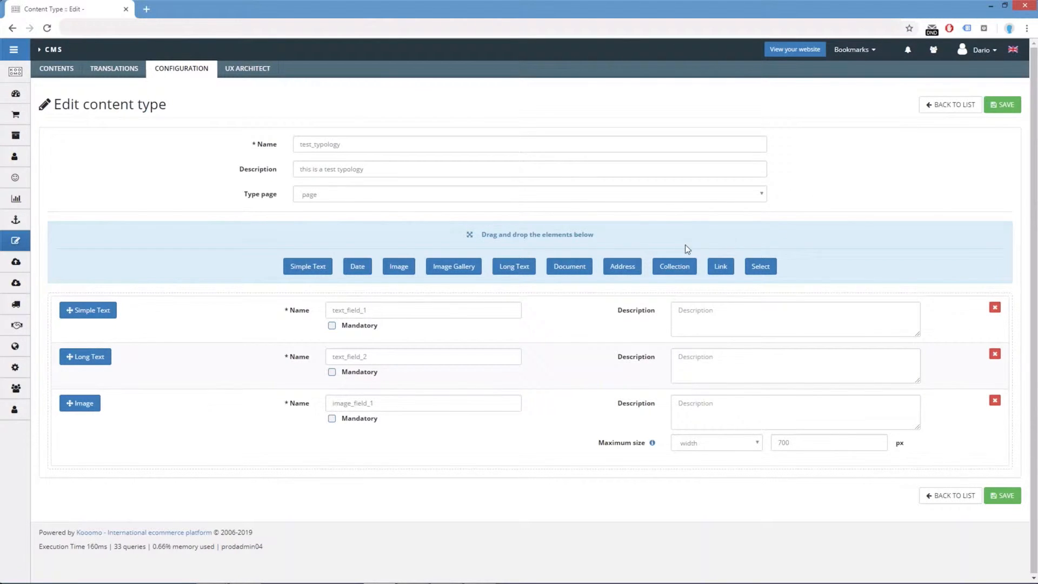
{"action": "left_click", "coordinate": [674, 266]}
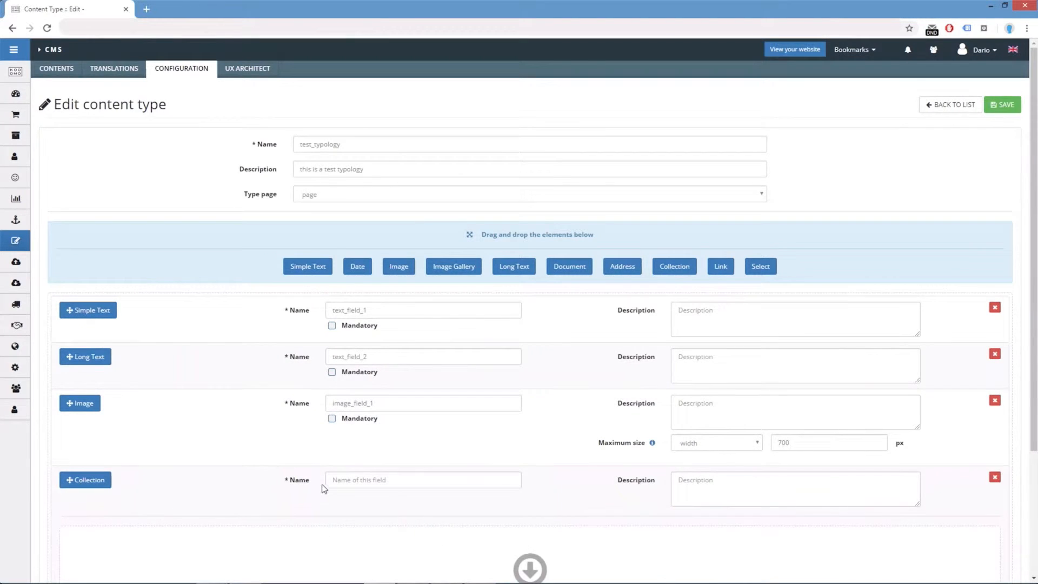
{"action": "scroll", "scroll_direction": "down", "scroll_amount": 3}
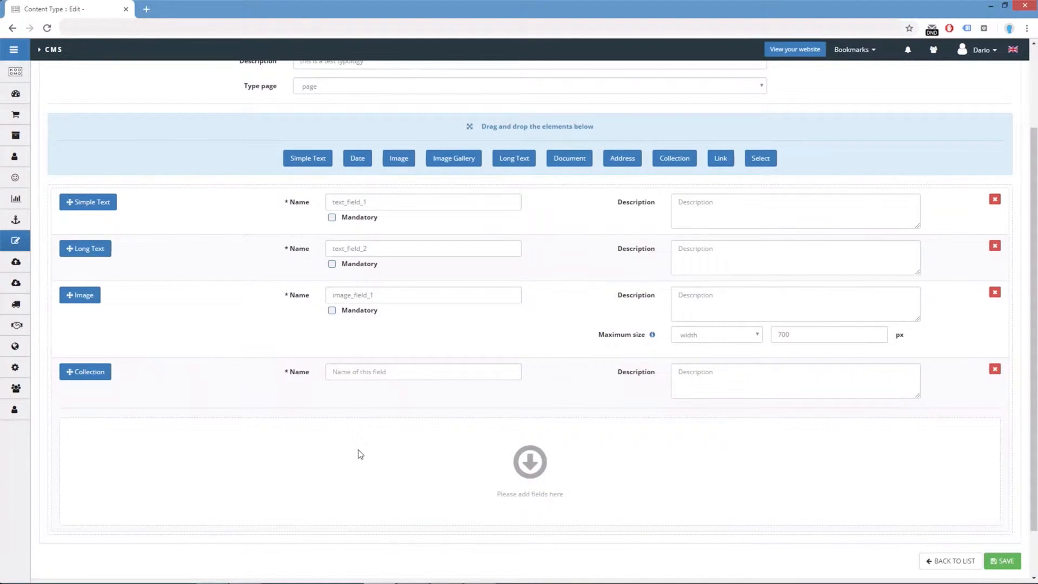
{"action": "left_click", "coordinate": [422, 372]}
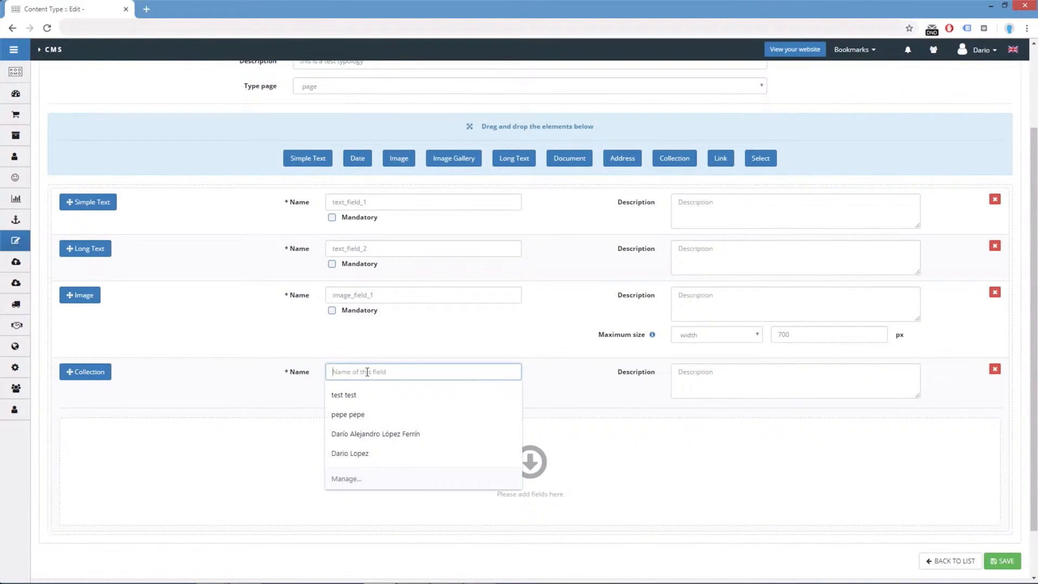
{"action": "type", "text": "collection_field"}
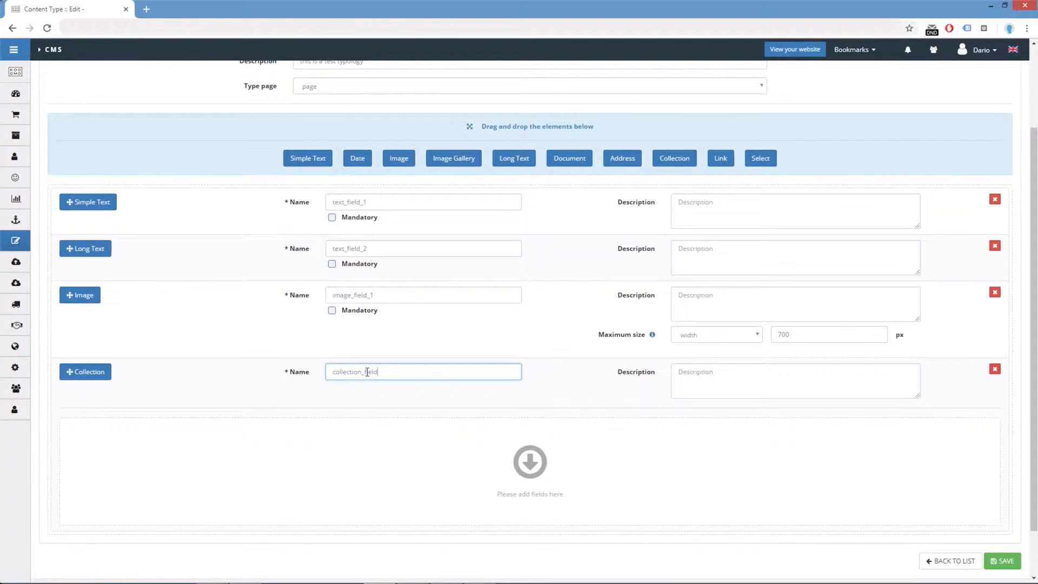
{"action": "mouse_move", "coordinate": [486, 365]}
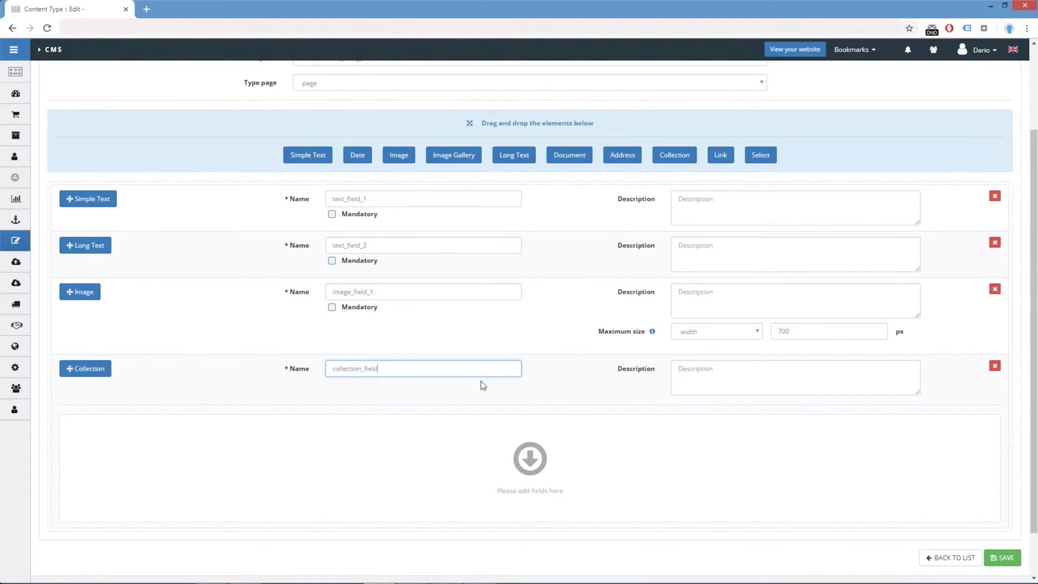
{"action": "scroll", "scroll_direction": "down", "scroll_amount": 3}
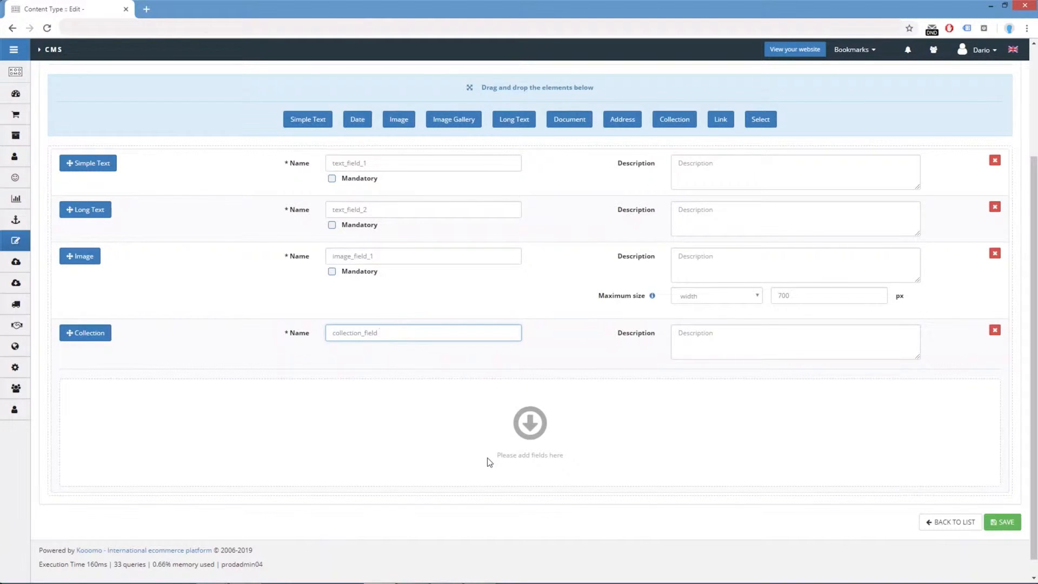
{"action": "mouse_move", "coordinate": [504, 130]}
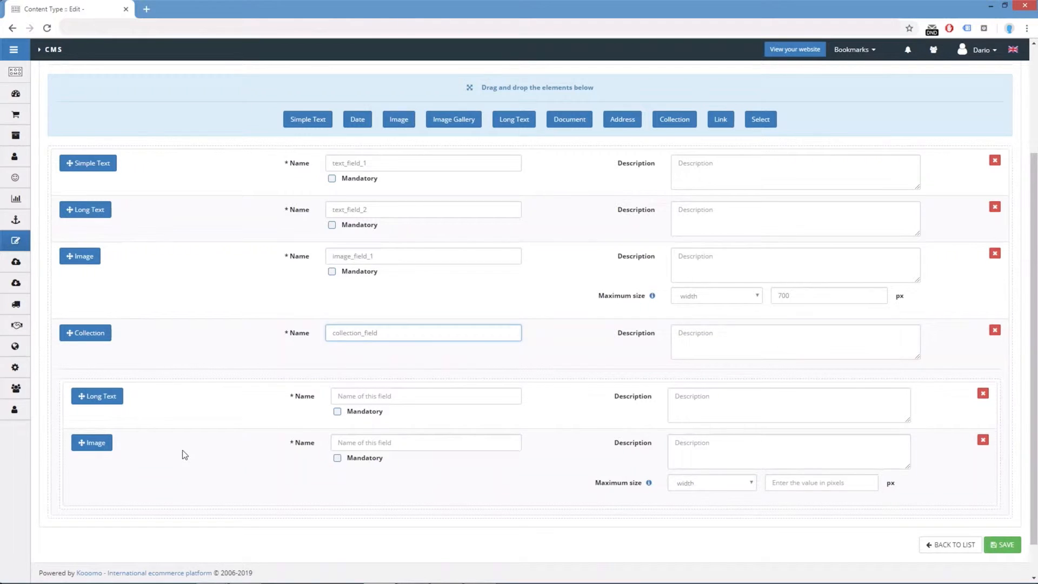
Name the sub-fields collection_text_1 and collection_image_1, with image maximum width 300.
{"action": "left_click", "coordinate": [425, 395]}
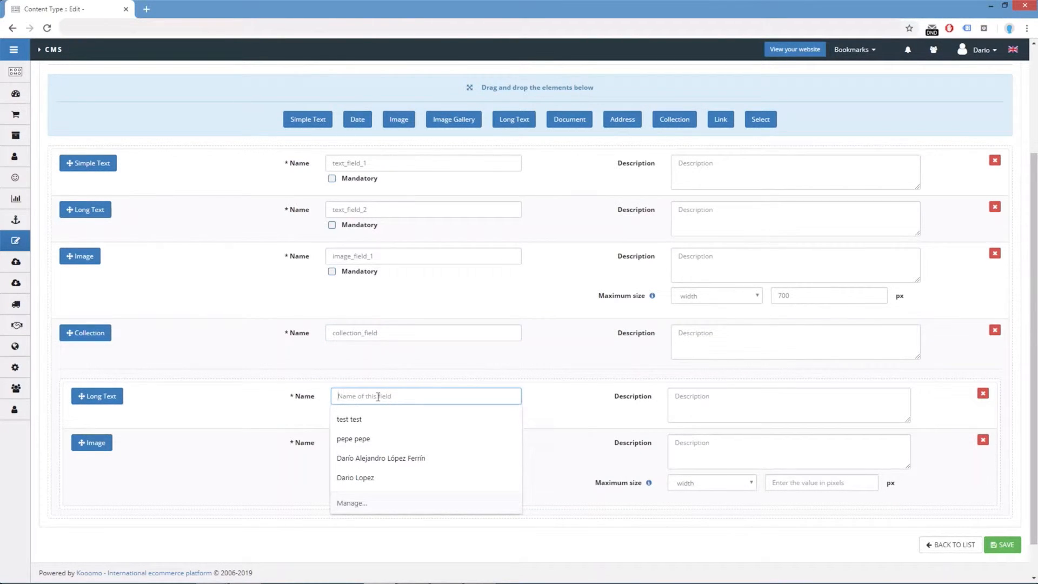
{"action": "type", "text": "collection_text_1"}
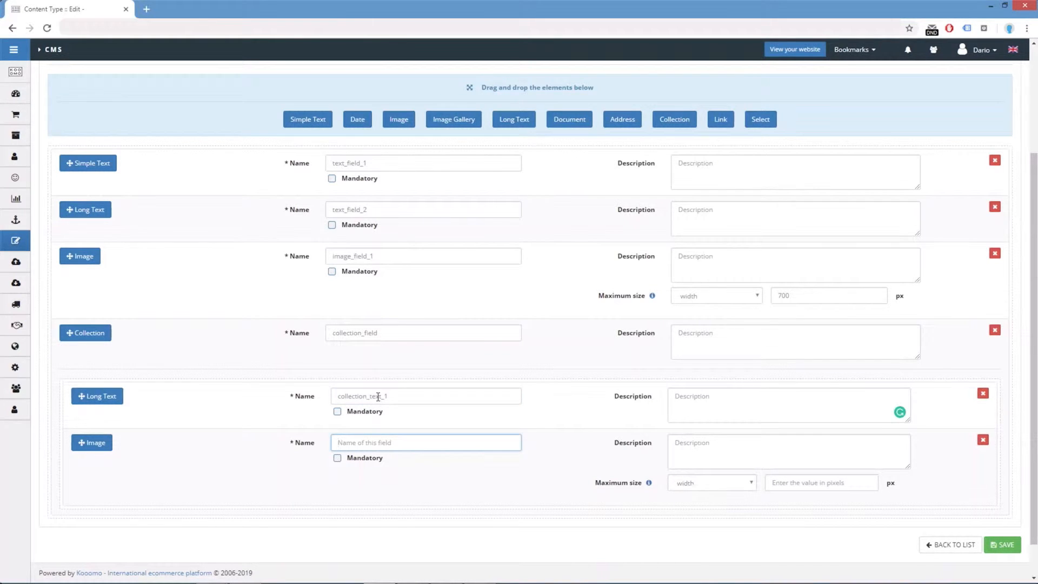
{"action": "type", "text": "collection_image_1"}
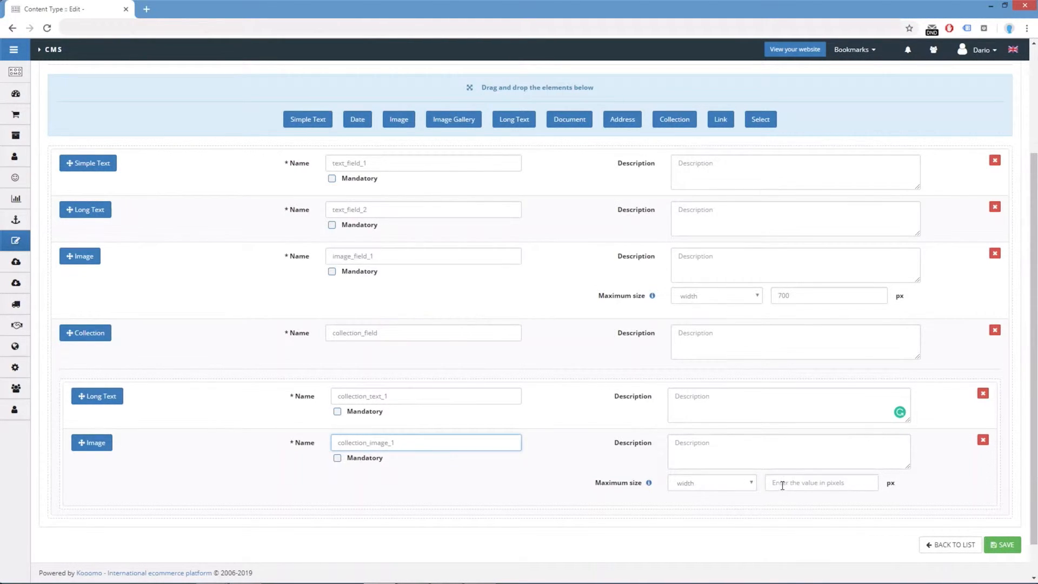
{"action": "type", "text": "300"}
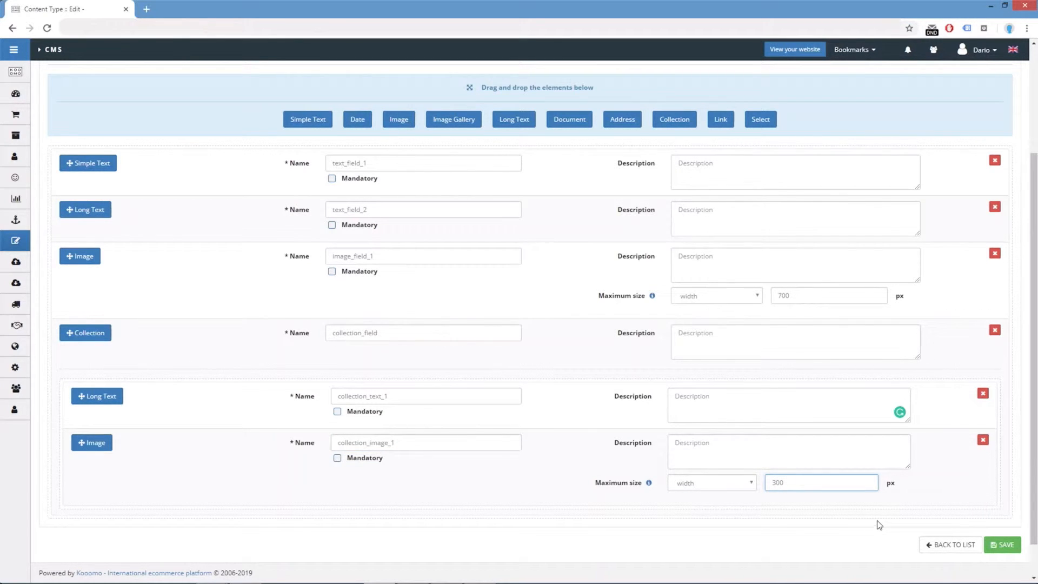
Save test_typology with its collection_field and return to the typology list.
{"action": "left_click", "coordinate": [1001, 544]}
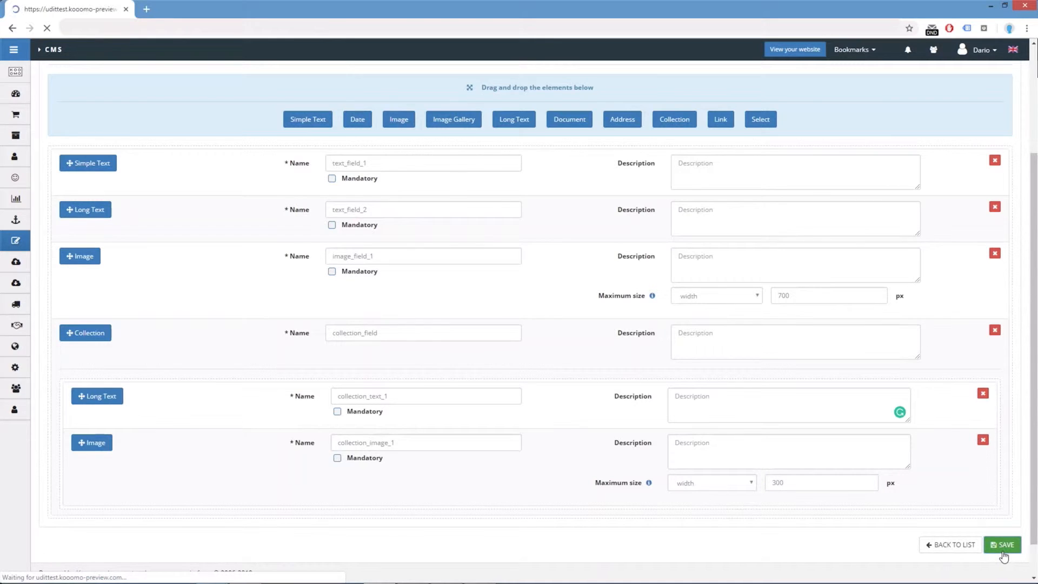
{"action": "left_click", "coordinate": [1001, 544]}
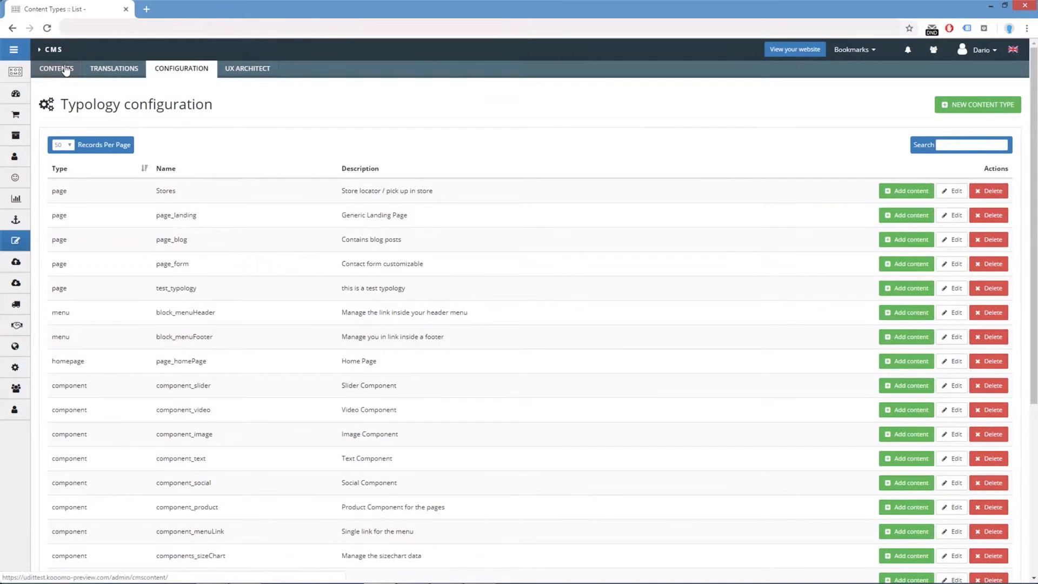
From CONTENTS, list test_typology contents and edit the Partnership entry.
{"action": "left_click", "coordinate": [57, 68]}
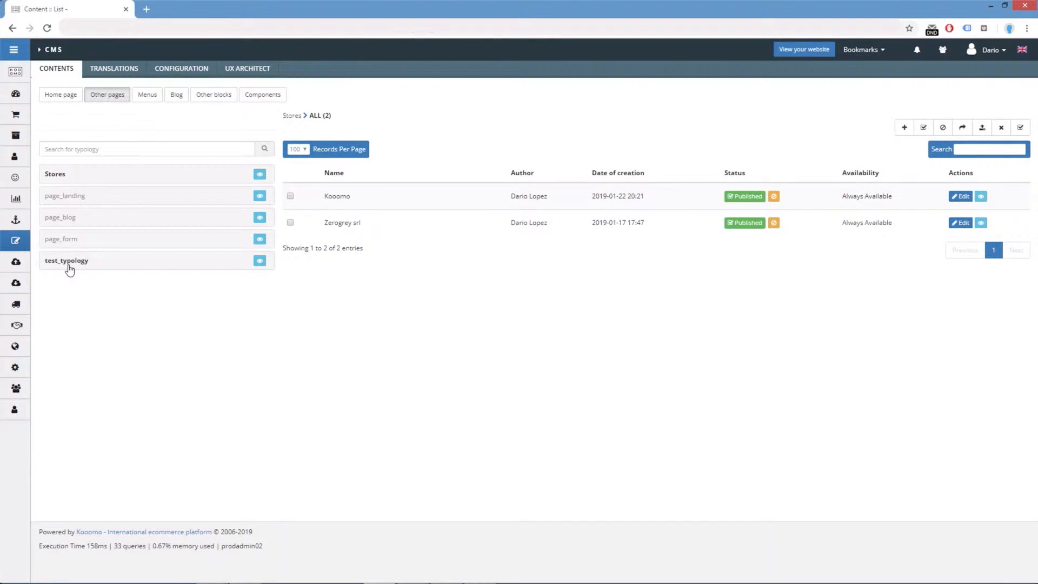
{"action": "left_click", "coordinate": [66, 259]}
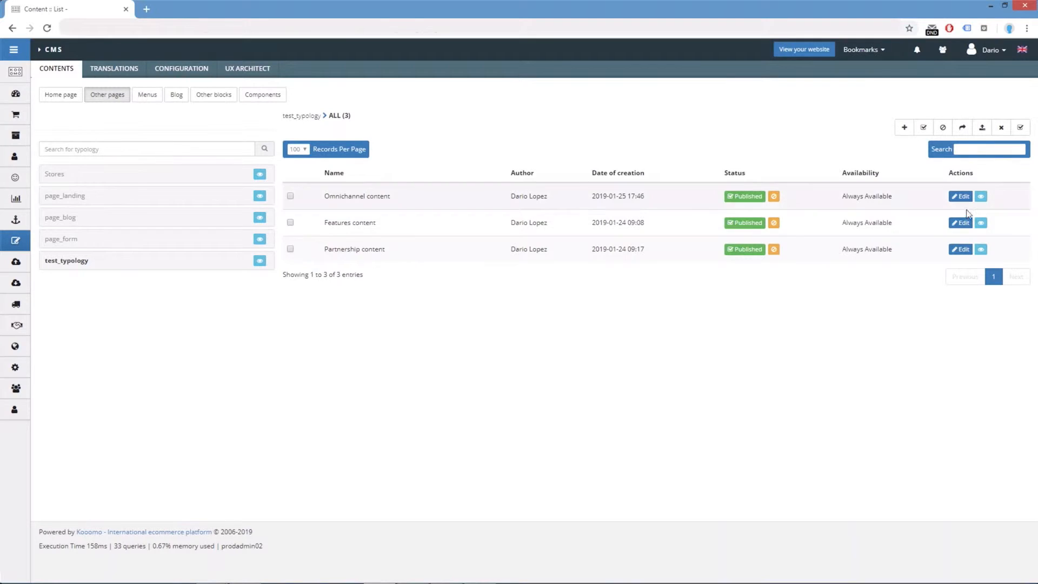
{"action": "mouse_move", "coordinate": [959, 250]}
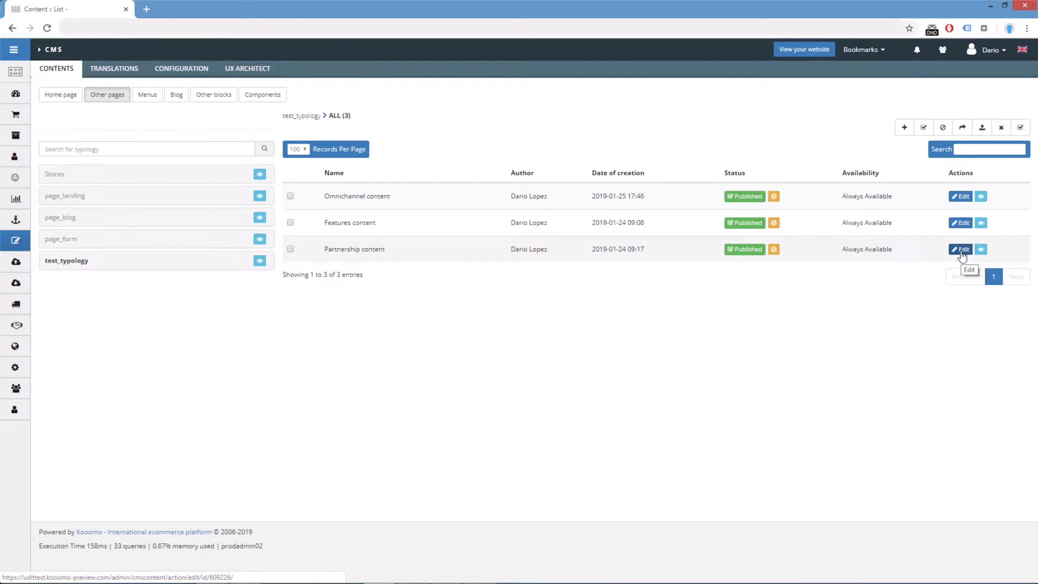
{"action": "mouse_move", "coordinate": [632, 282]}
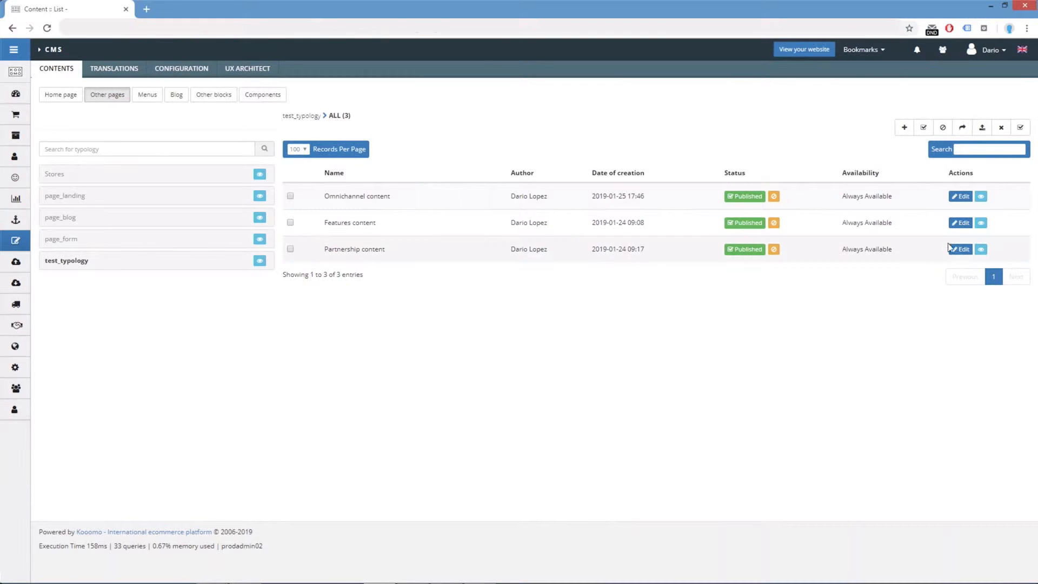
{"action": "left_click", "coordinate": [959, 248]}
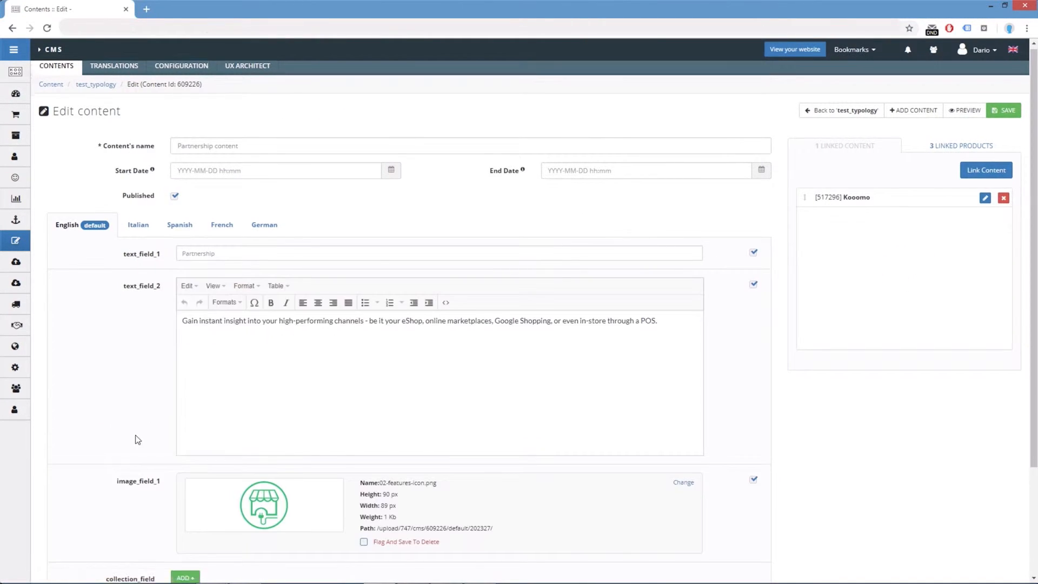
Add a collection_field item with lorem ipsum text and kooomo_dark.jpg, applied to all languages.
{"action": "scroll", "scroll_direction": "down", "scroll_amount": 3}
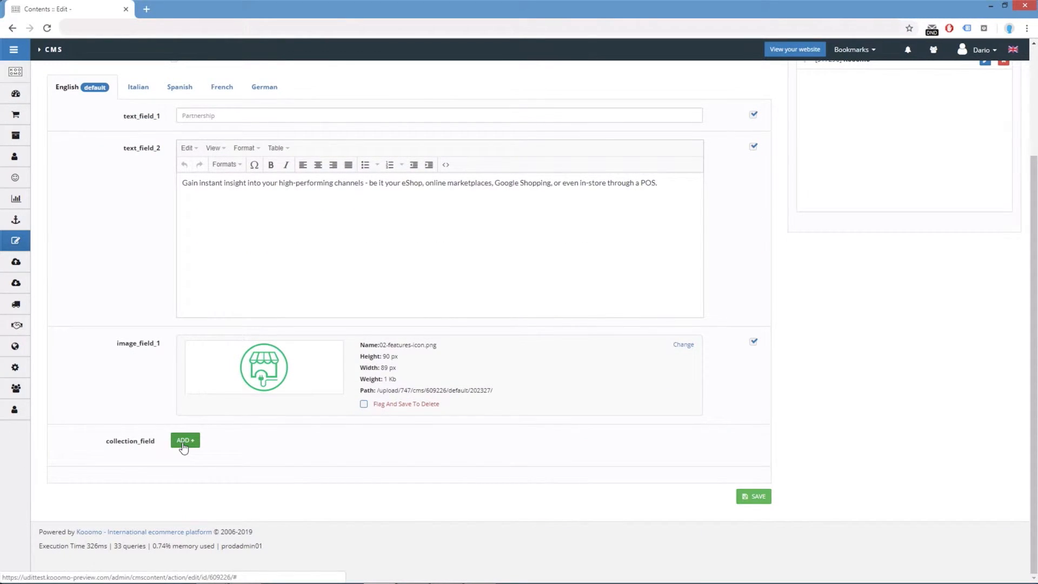
{"action": "left_click", "coordinate": [185, 439]}
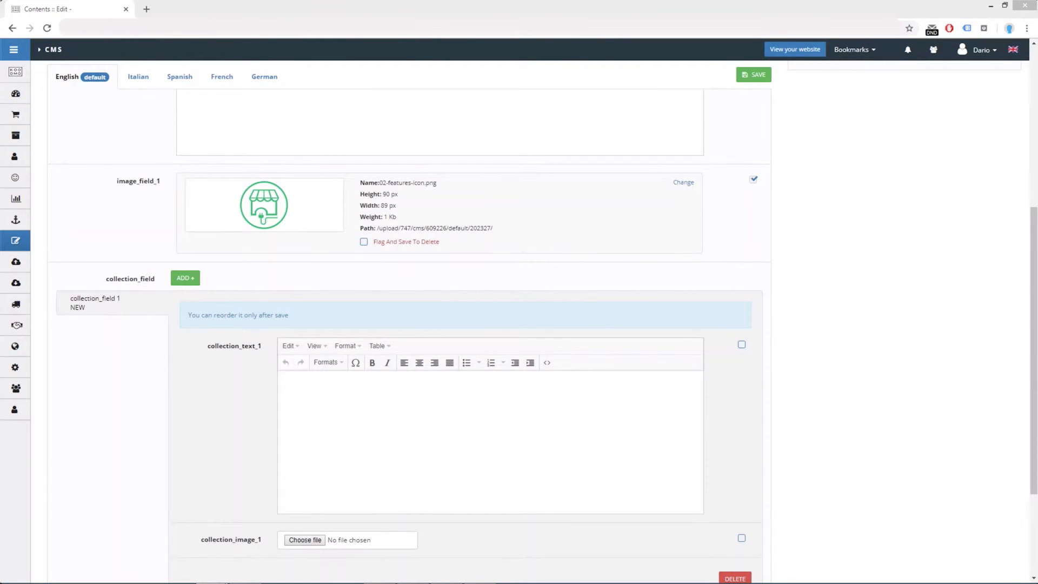
{"action": "left_click", "coordinate": [331, 390]}
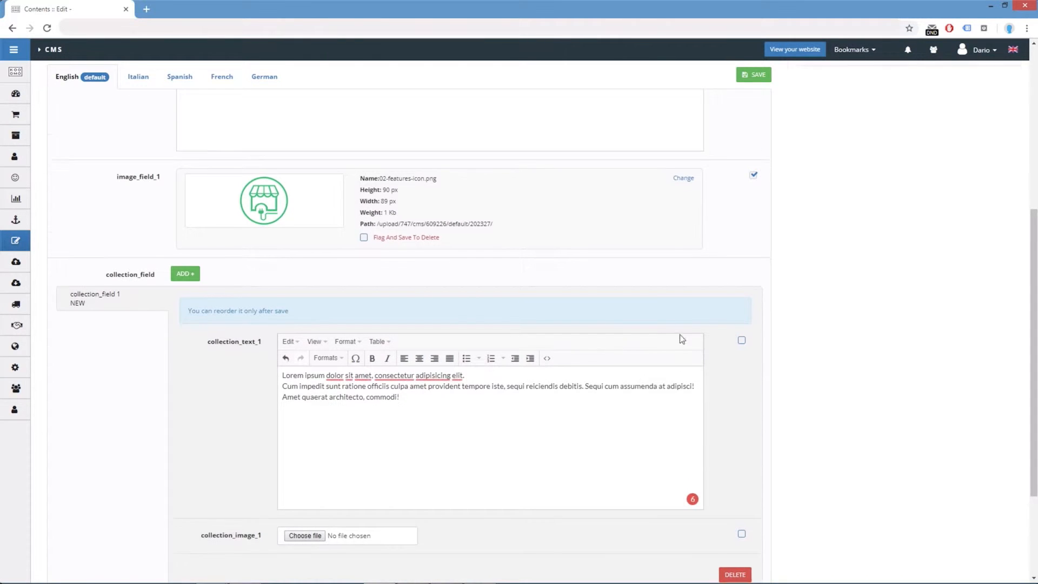
{"action": "left_click", "coordinate": [304, 535]}
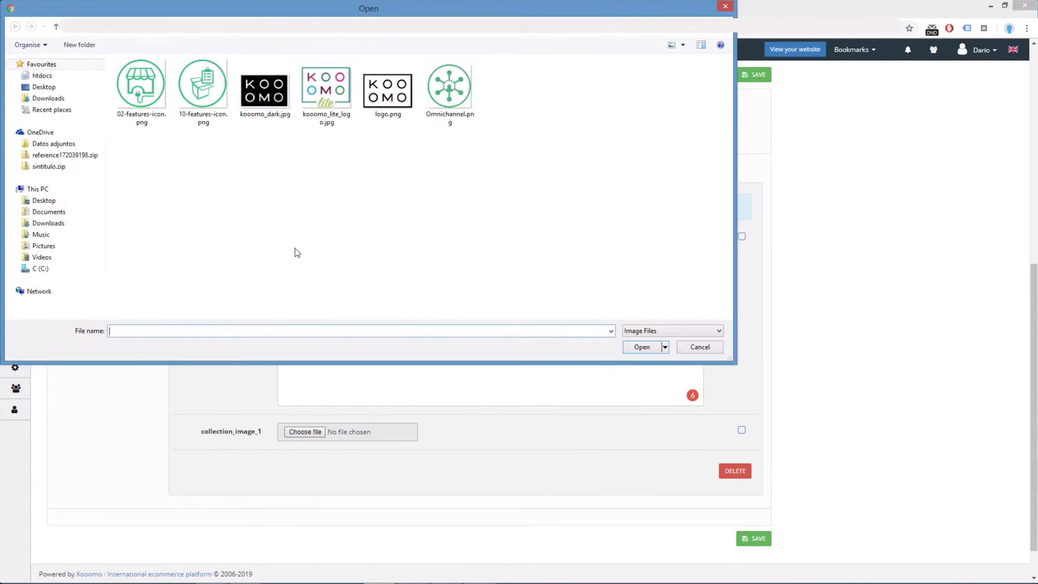
{"action": "double_click", "coordinate": [265, 89]}
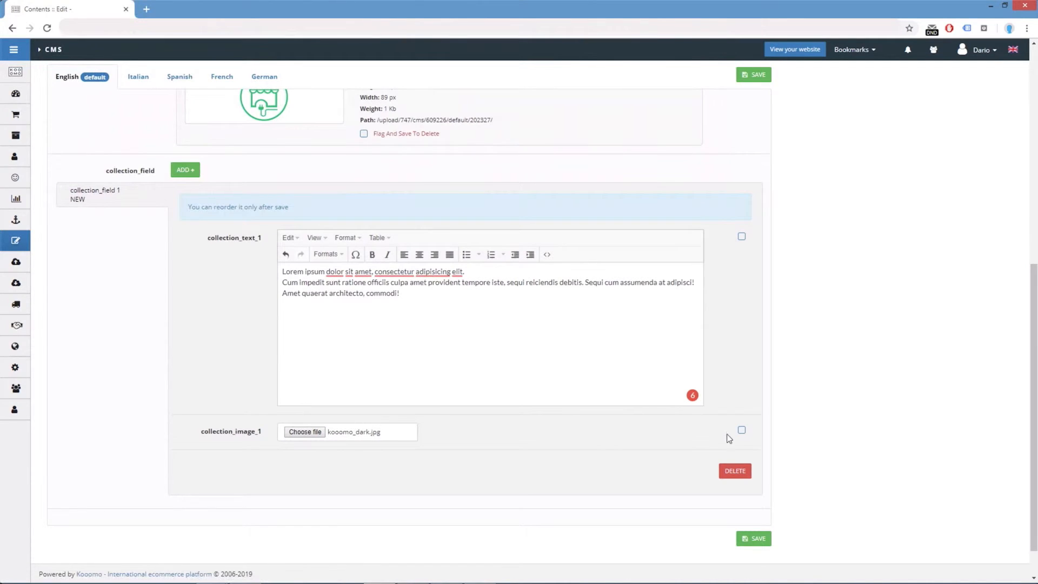
{"action": "mouse_move", "coordinate": [741, 430]}
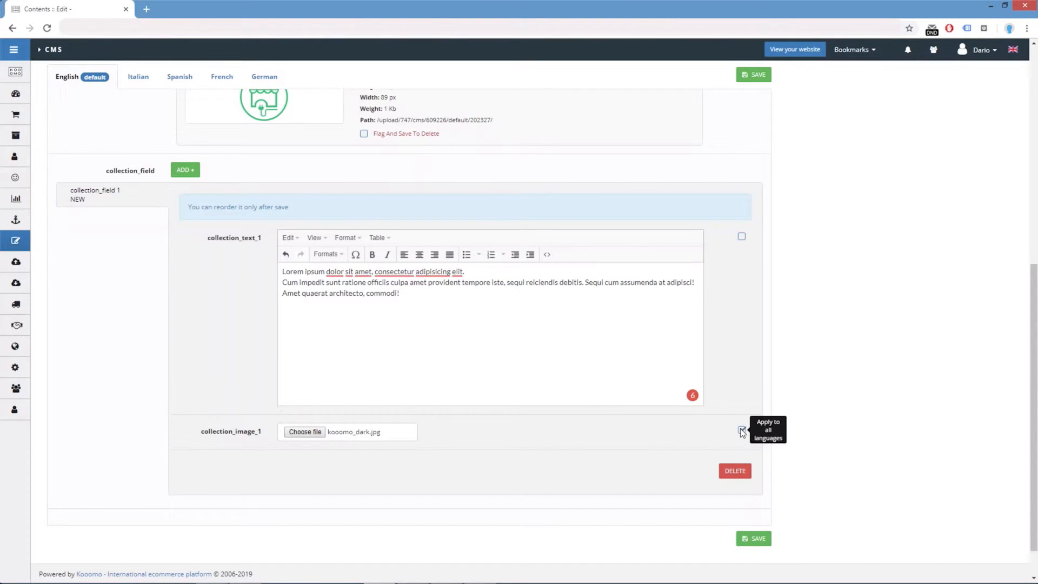
{"action": "left_click", "coordinate": [742, 429]}
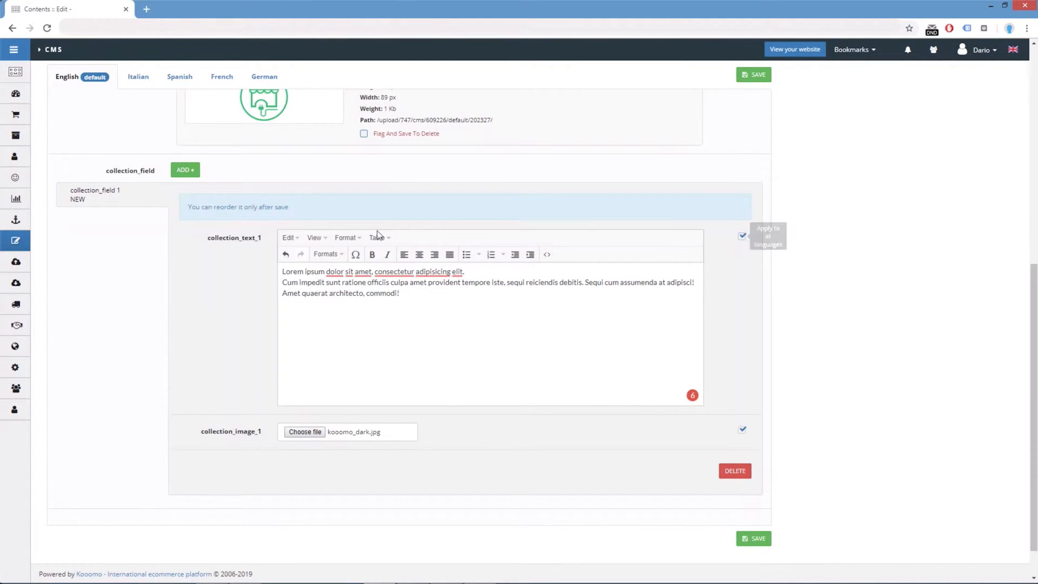
Add a second collection item with kooomo_lite_logo.jpg, enabling its collection_image_1 and collection_text_1.
{"action": "left_click", "coordinate": [185, 170]}
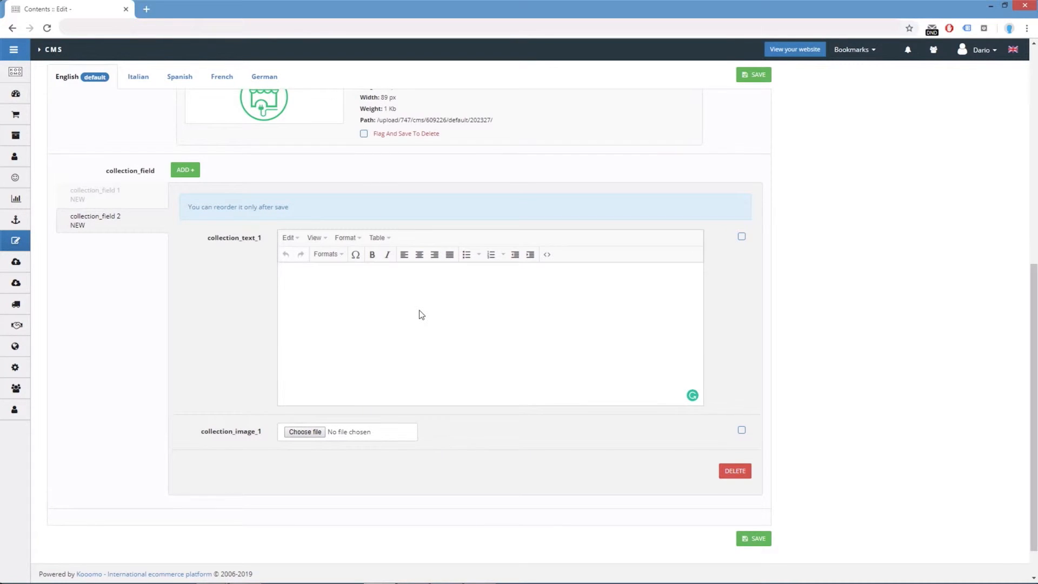
{"action": "left_click", "coordinate": [305, 431]}
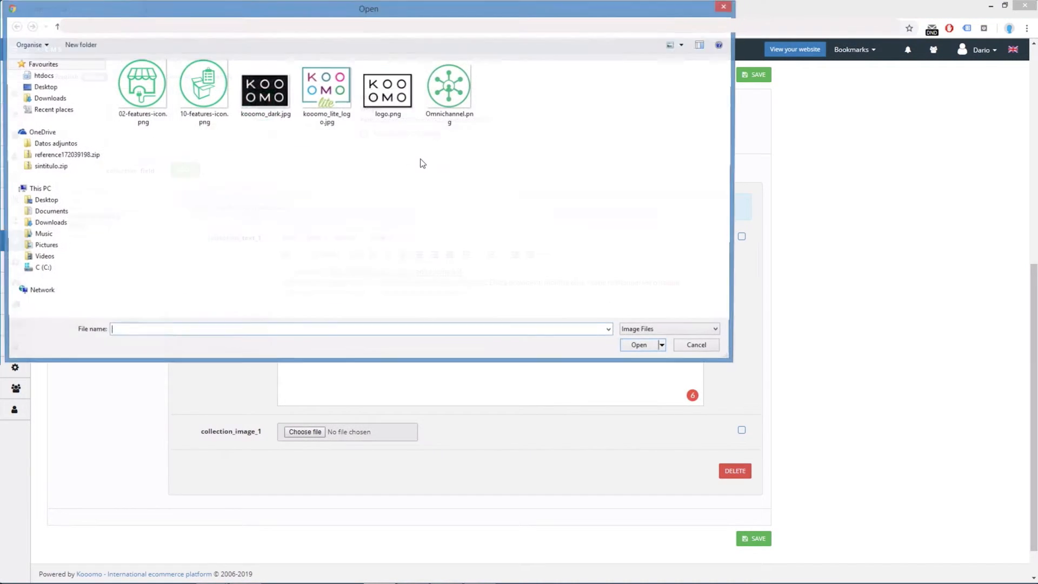
{"action": "double_click", "coordinate": [325, 86]}
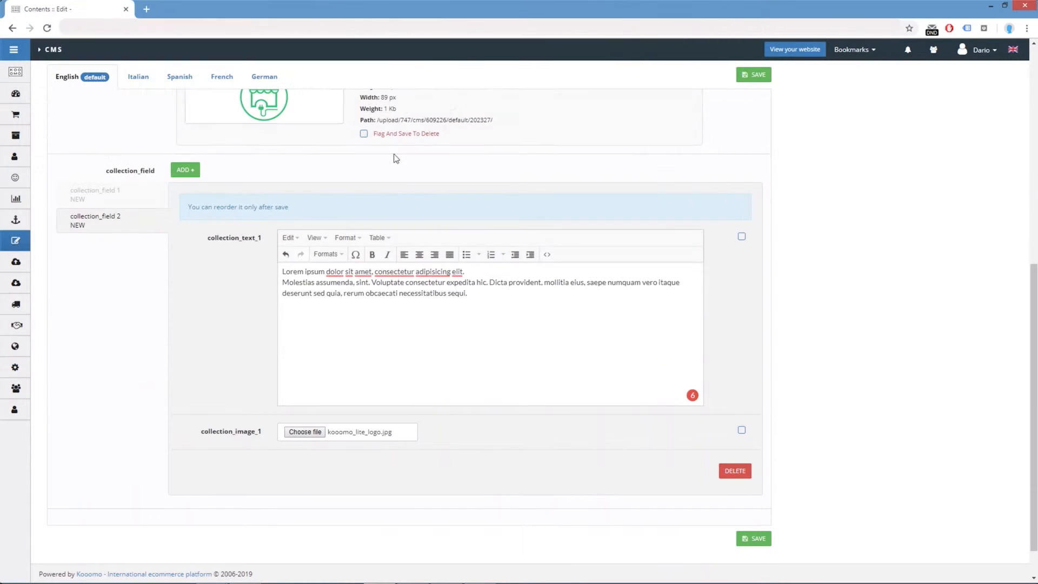
{"action": "left_click", "coordinate": [742, 428]}
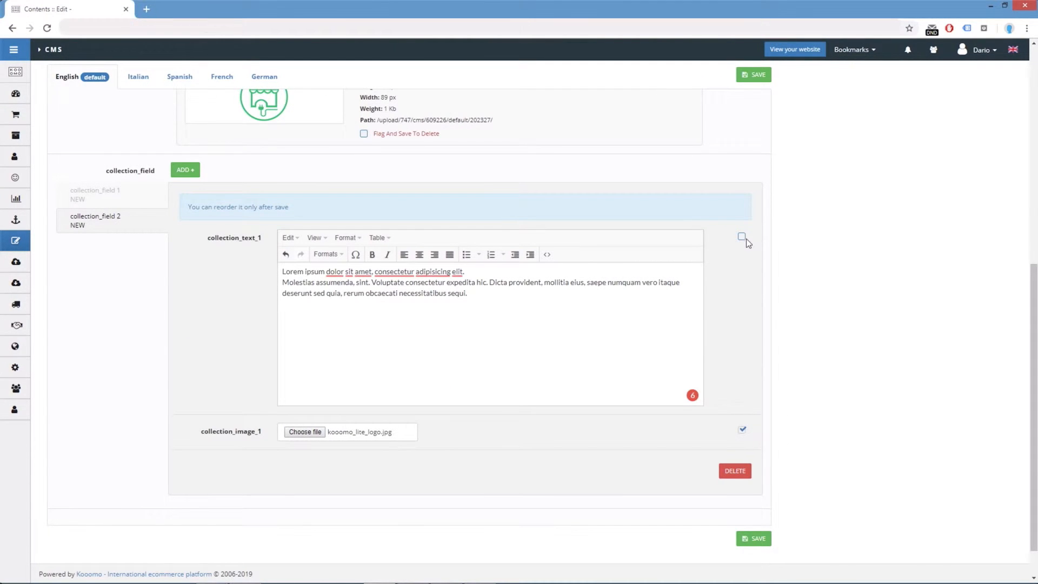
{"action": "left_click", "coordinate": [742, 236]}
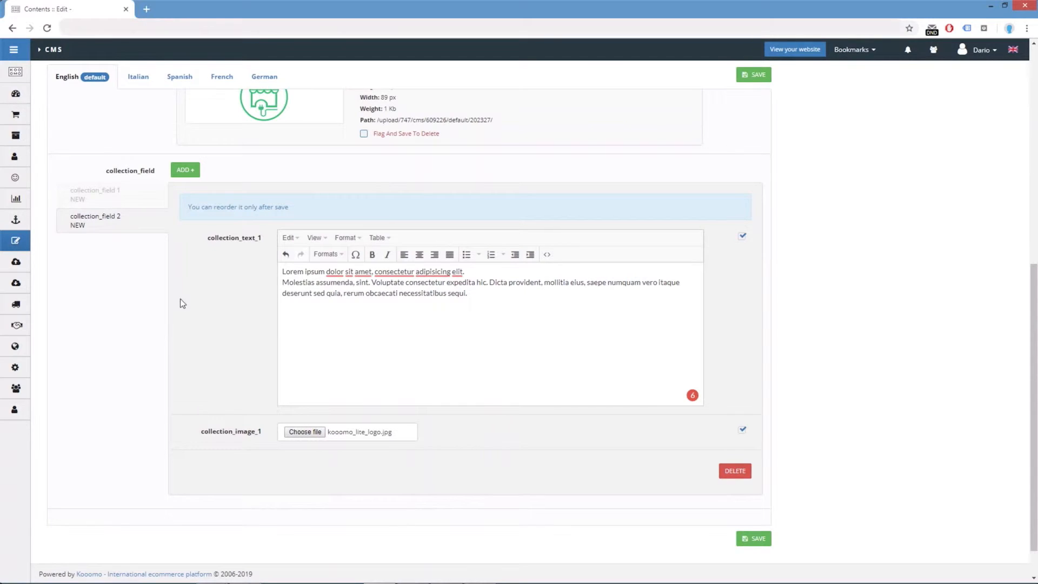
Save the content, then inspect collection_field 2 and collection_field 1.
{"action": "left_click", "coordinate": [752, 538]}
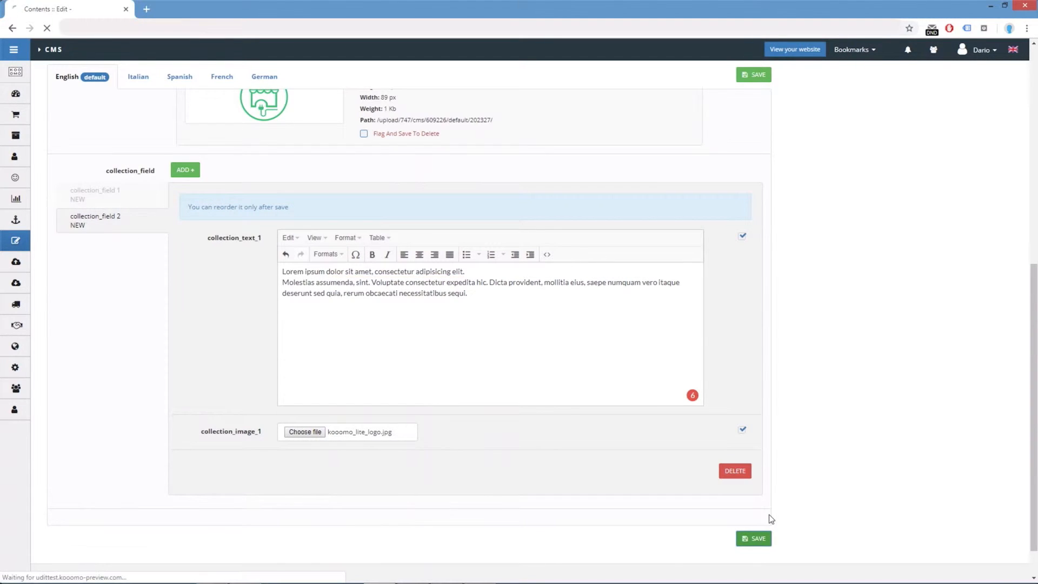
{"action": "mouse_move", "coordinate": [775, 517]}
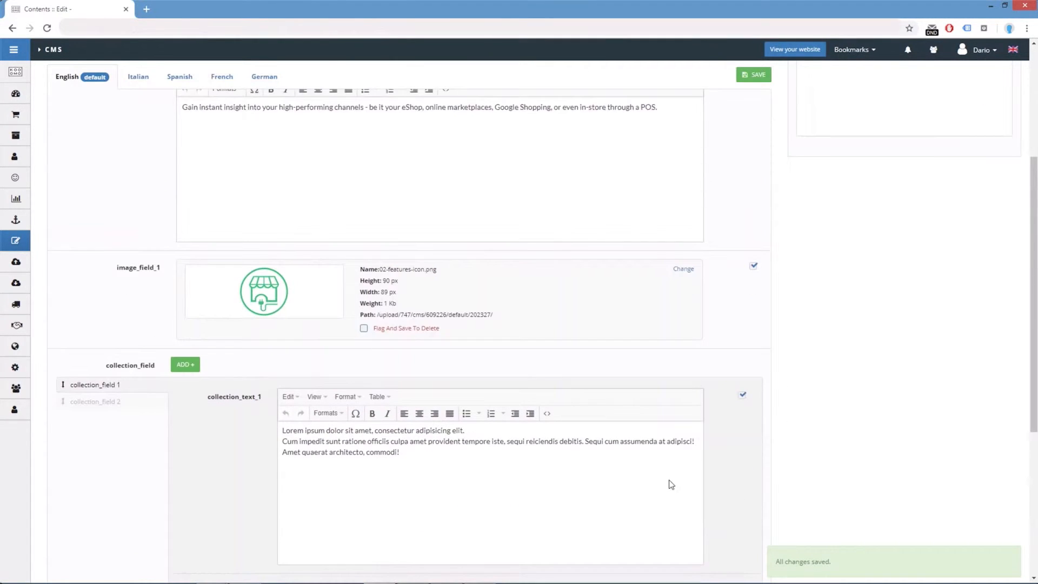
{"action": "left_click", "coordinate": [96, 293]}
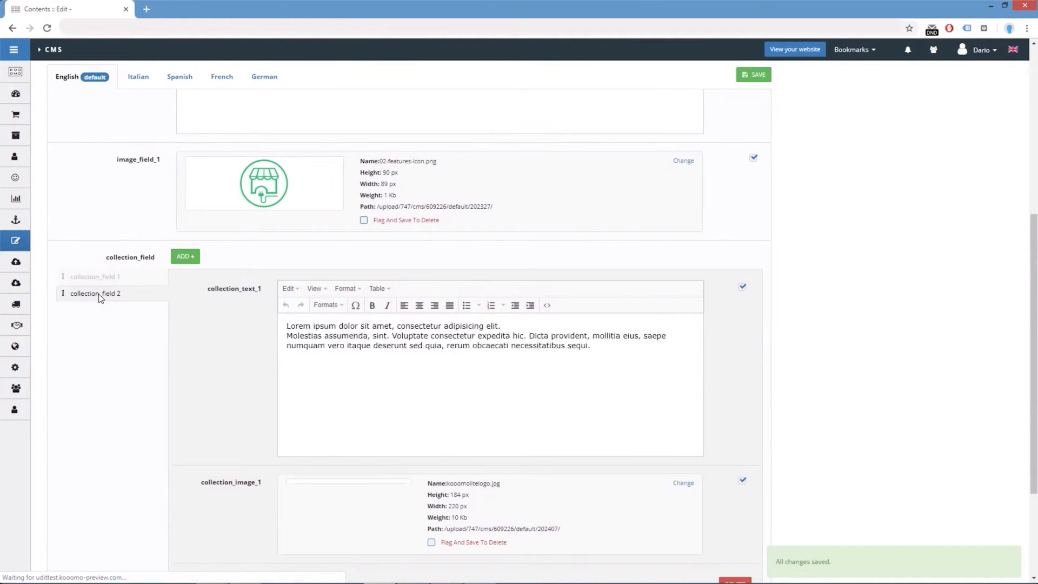
{"action": "left_click", "coordinate": [94, 276]}
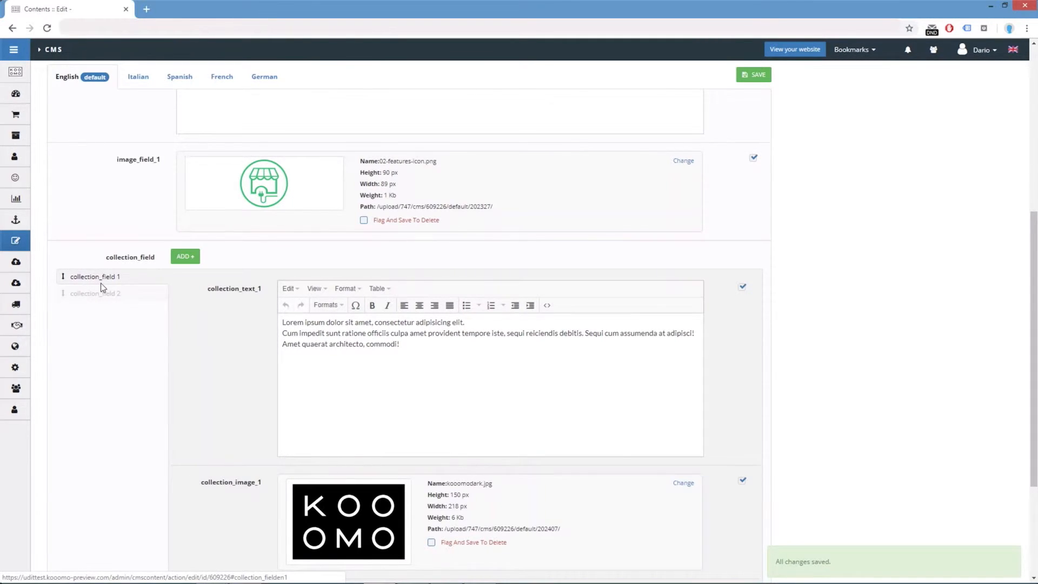
{"action": "mouse_move", "coordinate": [90, 380]}
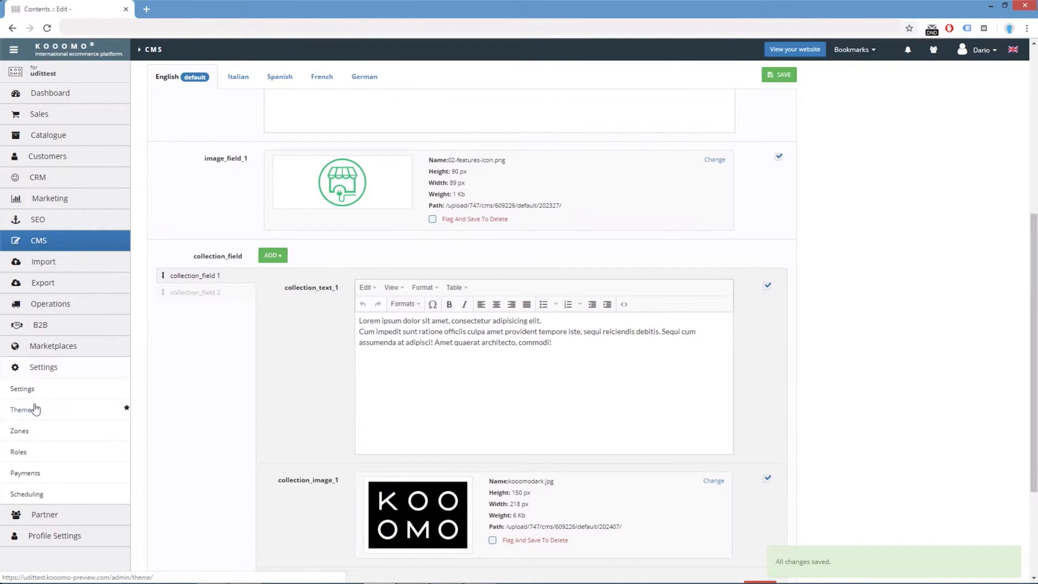
In Skeleton_16JAN19's eShop files, filter by 'View' and edit cmsViewTest_typology.html.
{"action": "left_click", "coordinate": [22, 409]}
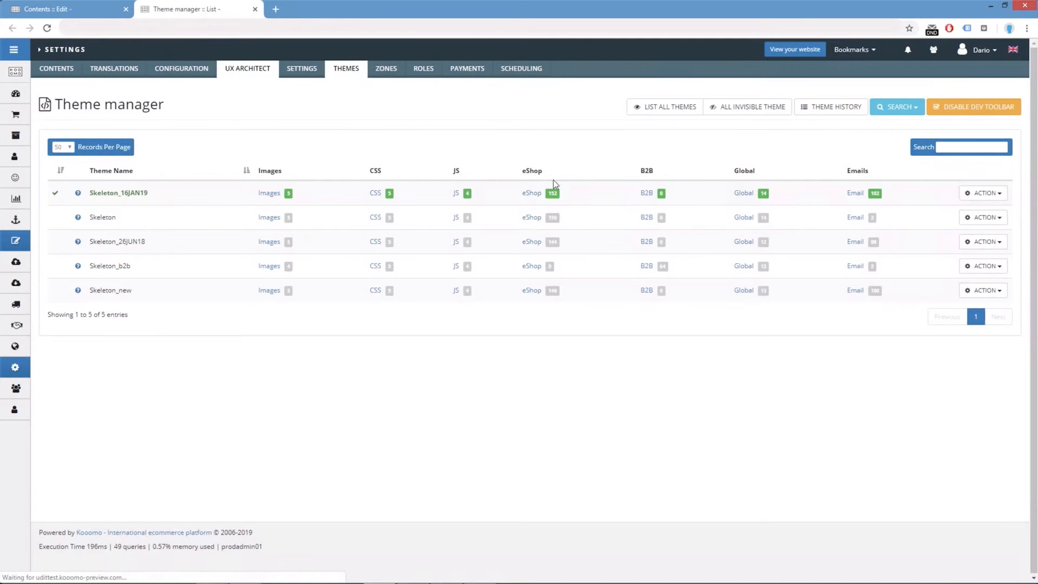
{"action": "left_click", "coordinate": [531, 192]}
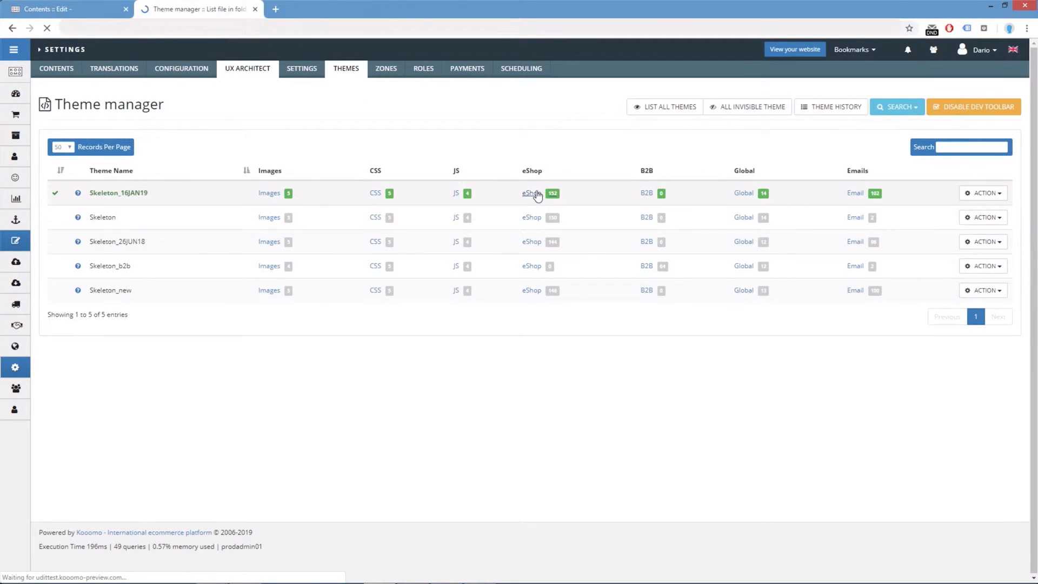
{"action": "left_click", "coordinate": [531, 192]}
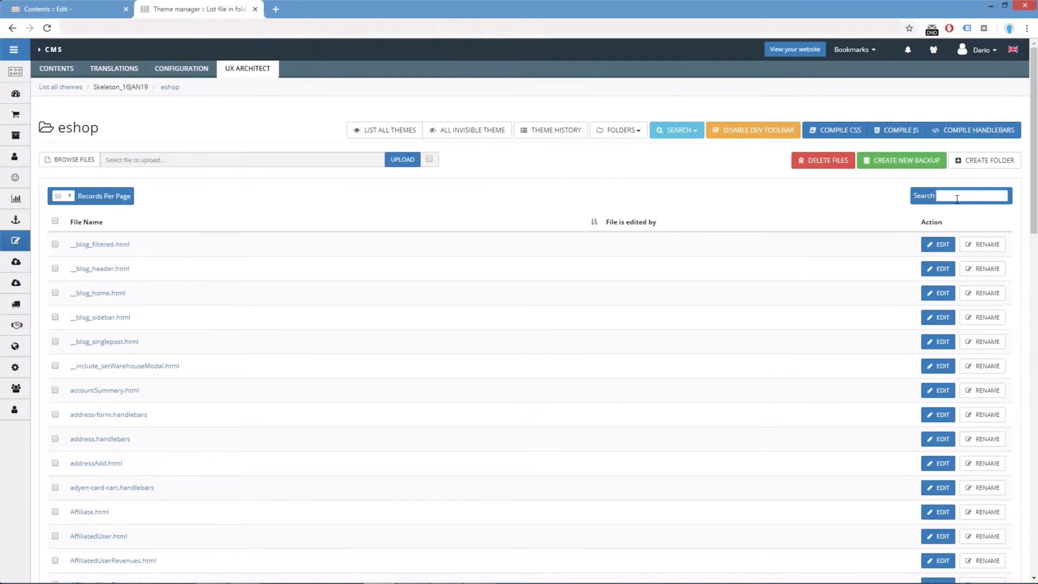
{"action": "type", "text": "View"}
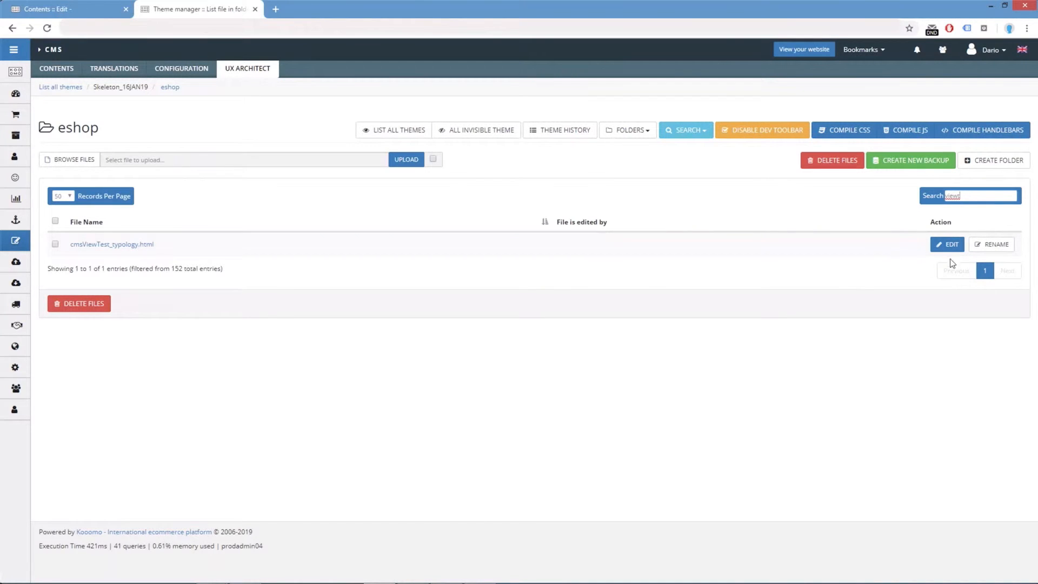
{"action": "left_click", "coordinate": [946, 243]}
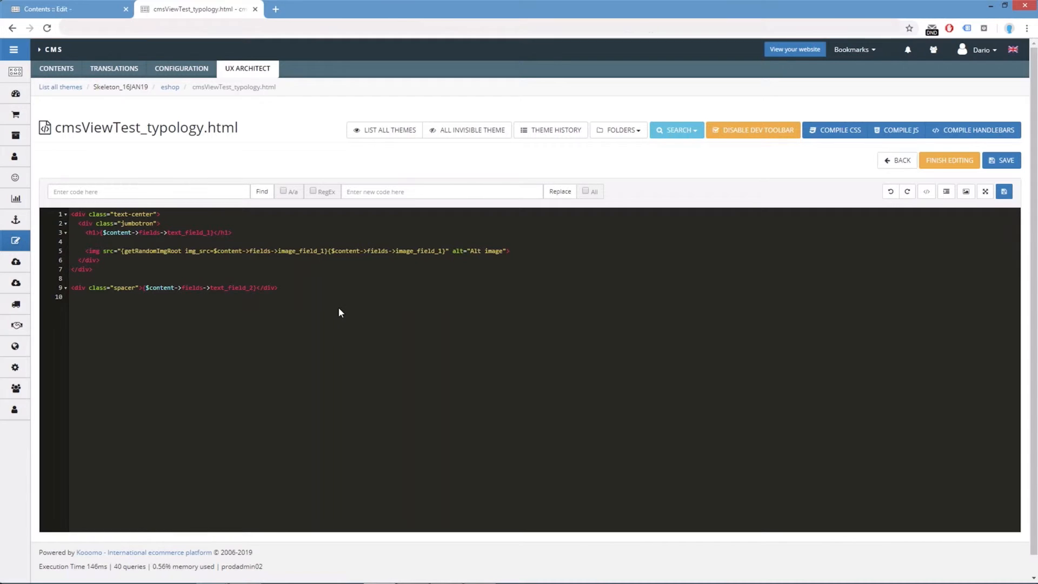
{"action": "type", "text": "{"}
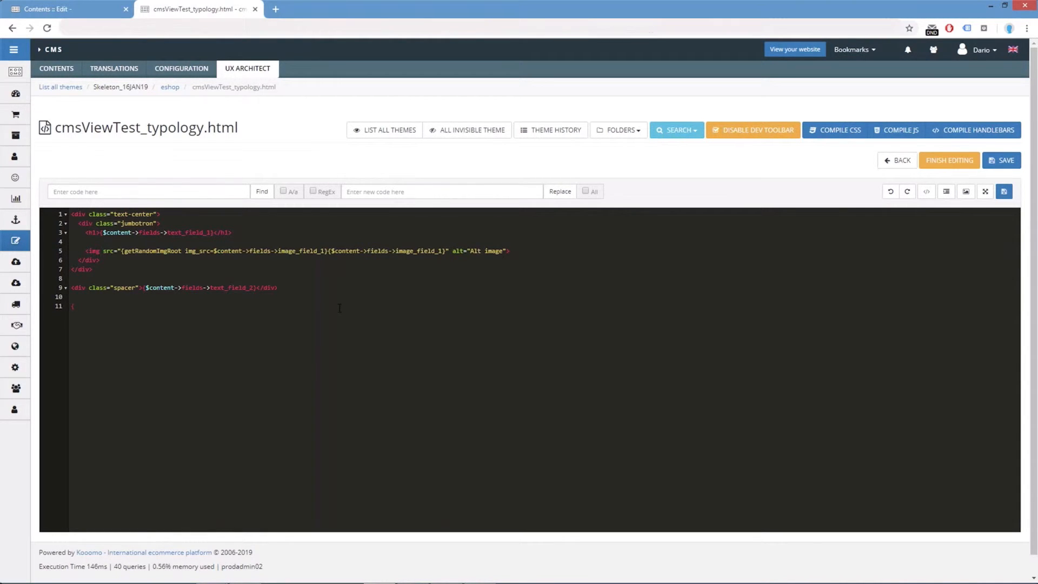
{"action": "type", "text": "$conte"}
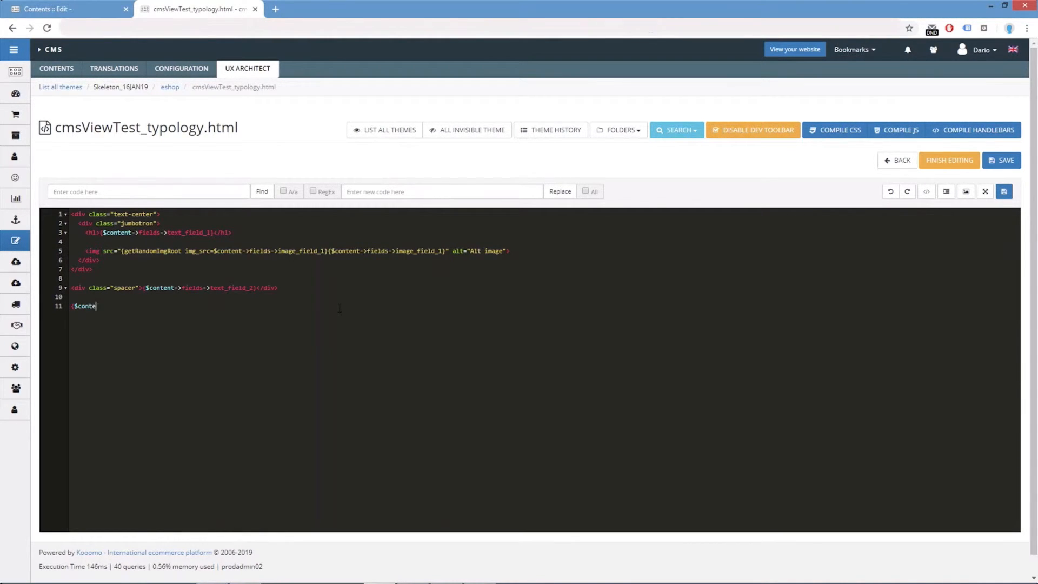
{"action": "type", "text": "nt"}
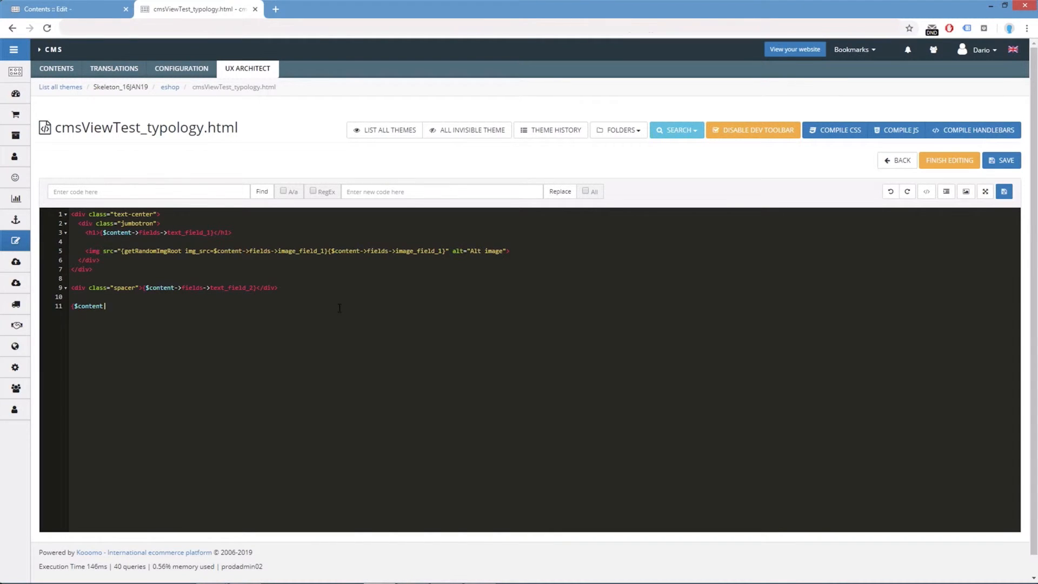
{"action": "type", "text": "ed"}
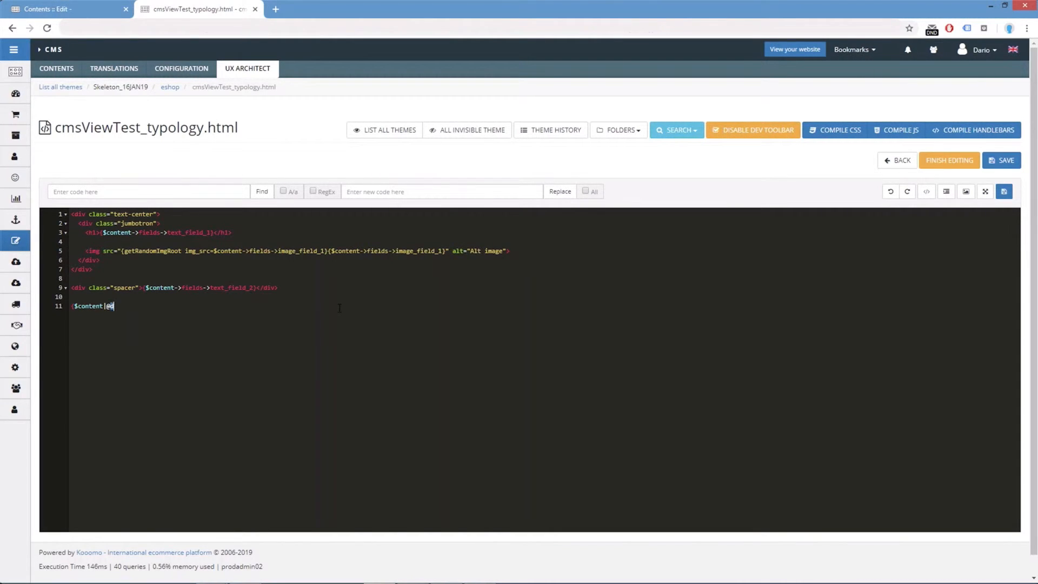
{"action": "type", "text": "d}"}
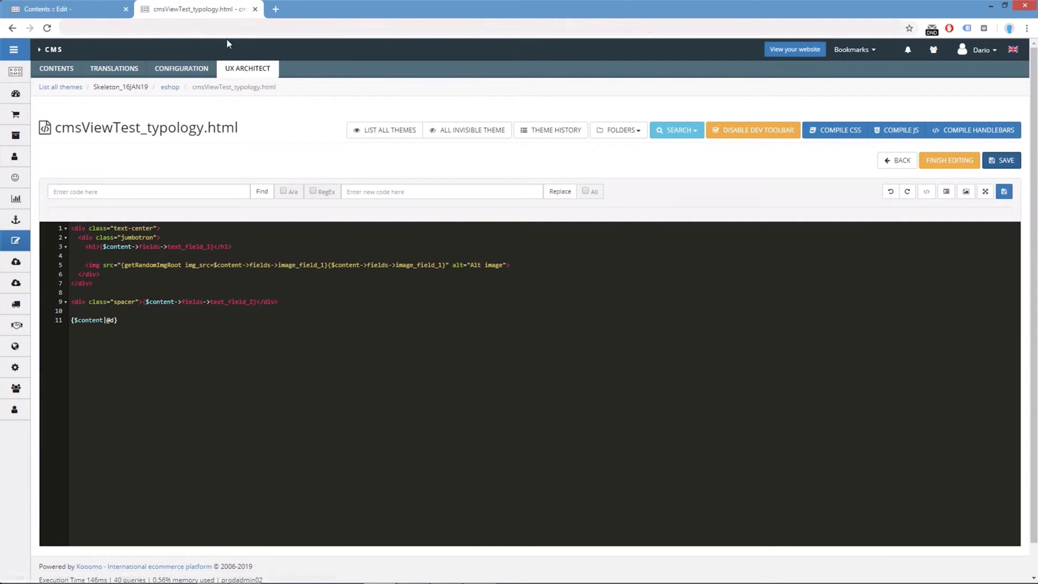
{"action": "left_click", "coordinate": [66, 9]}
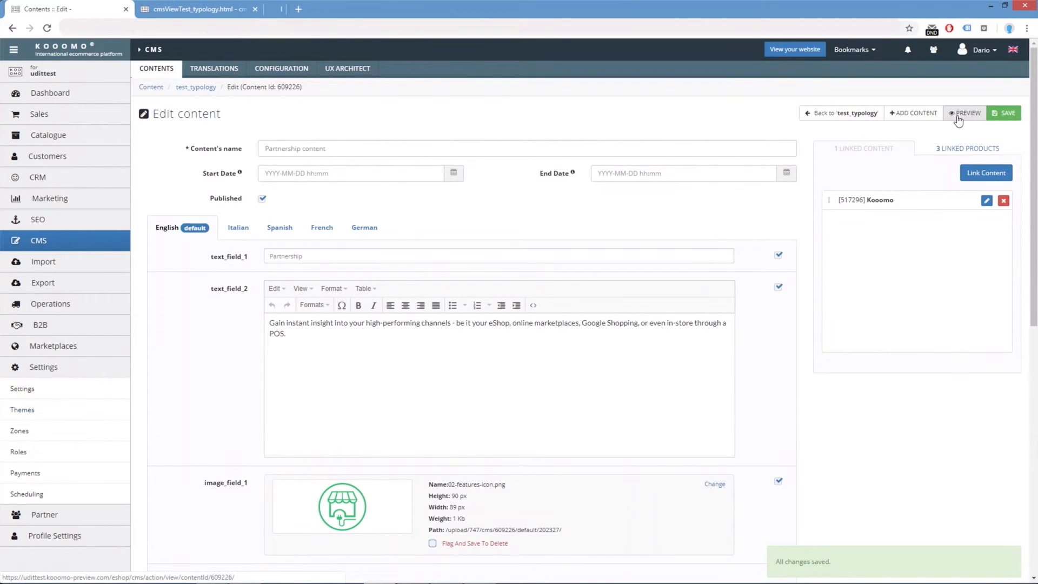
Open the storefront preview of the Partnership content from the Edit content page.
{"action": "left_click", "coordinate": [964, 112]}
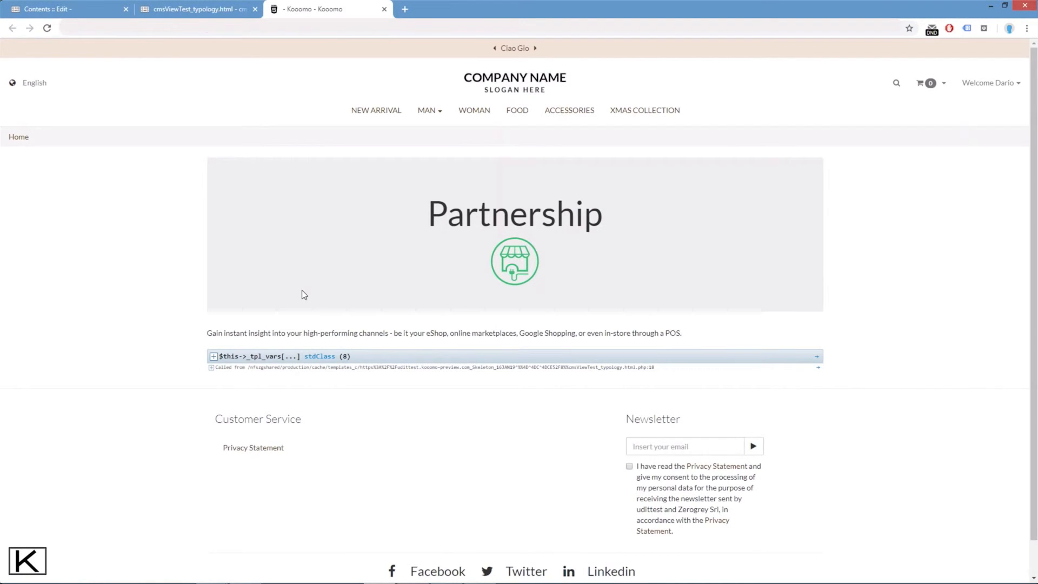
Expand $this->_tpl_vars, fields, collection_field, and items 1 and 2 in the dump.
{"action": "left_click", "coordinate": [213, 356]}
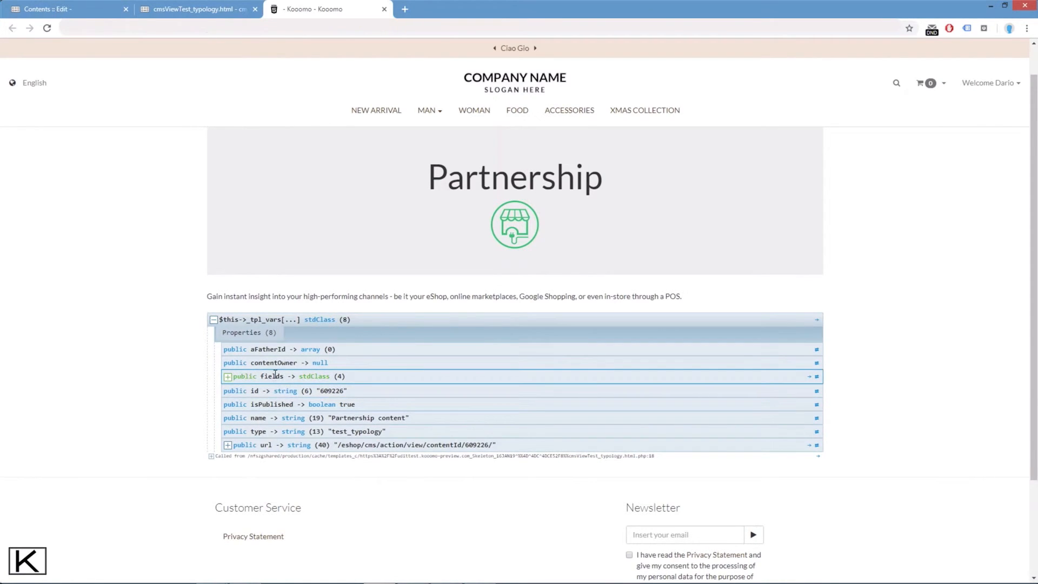
{"action": "left_click", "coordinate": [227, 376]}
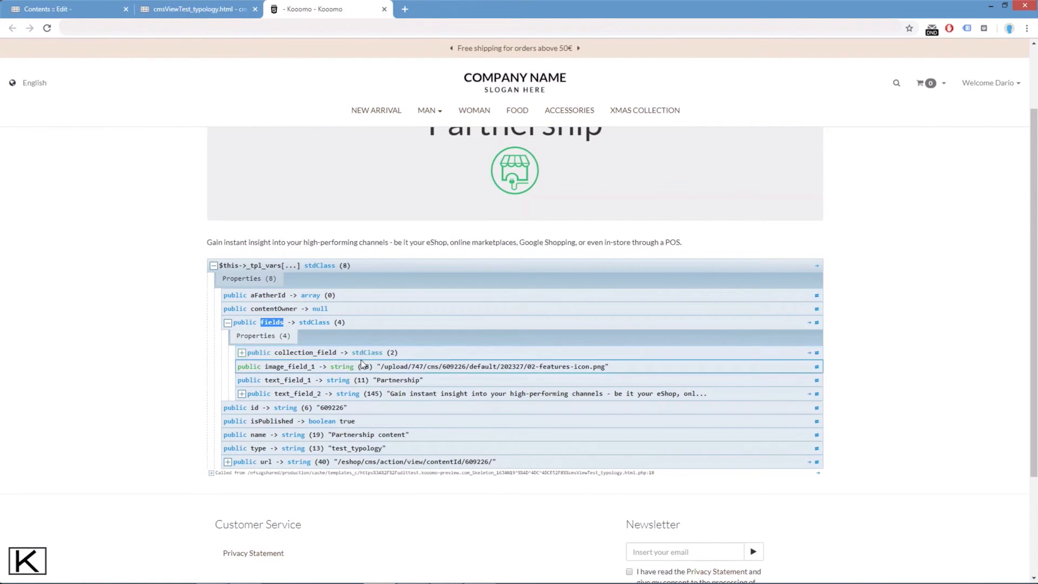
{"action": "left_click", "coordinate": [242, 352]}
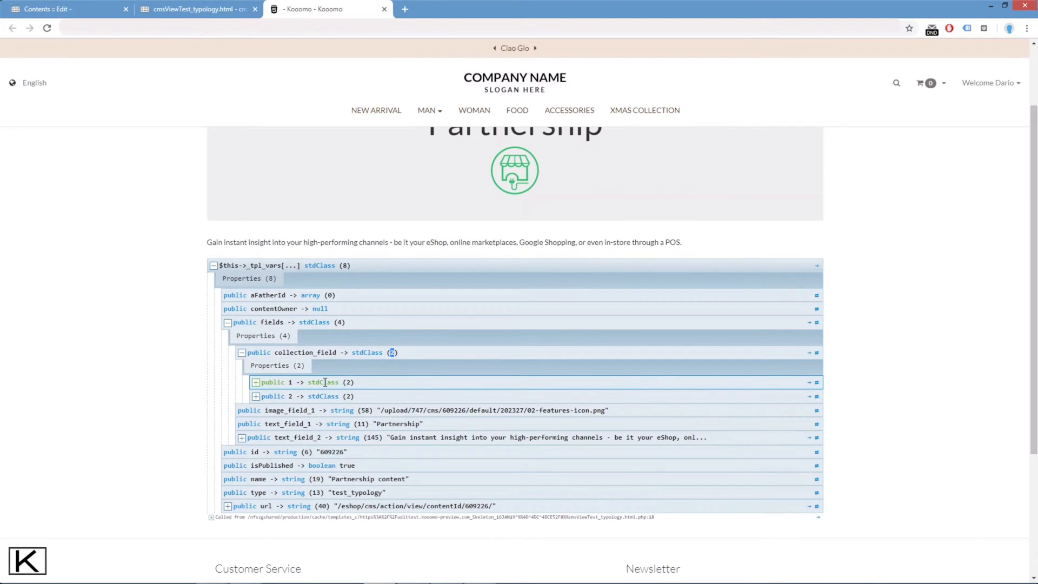
{"action": "left_click", "coordinate": [256, 382]}
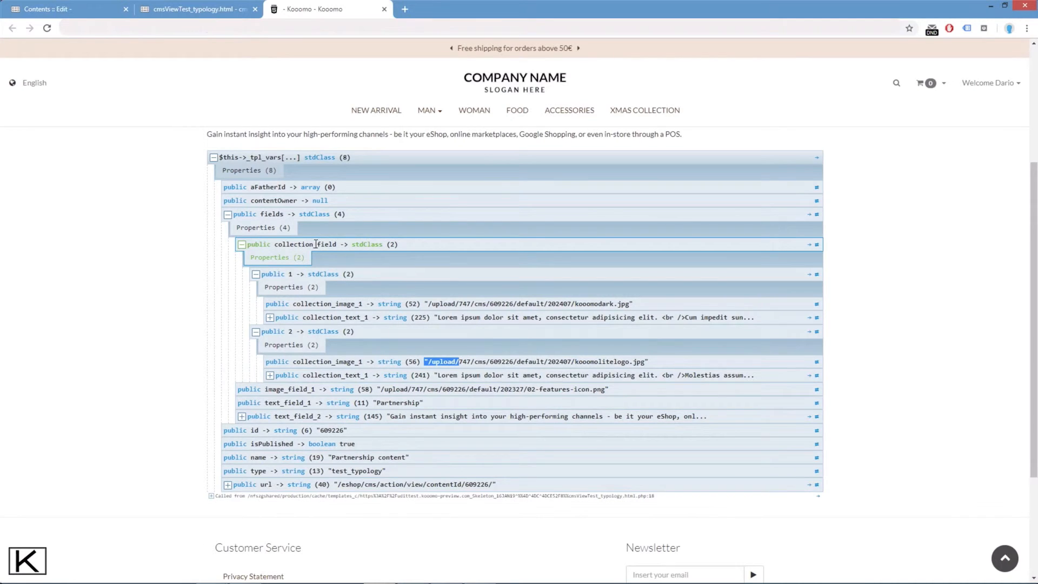
{"action": "mouse_move", "coordinate": [85, 183]}
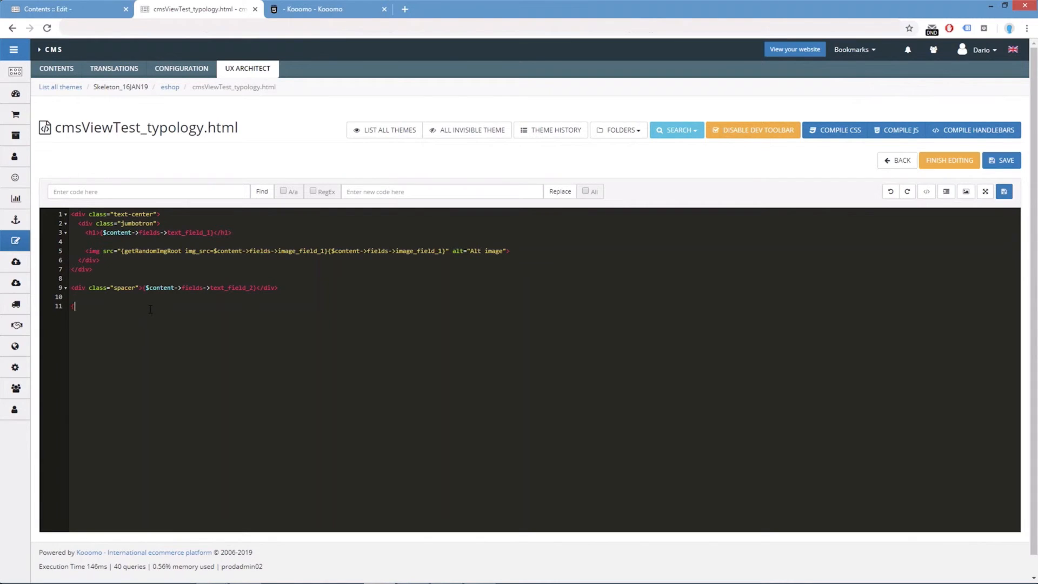
Write {foreach from=$content->fields->collection_field item="item_collection"} on line 11, closed by {/foreach}.
{"action": "type", "text": "foreach from="}
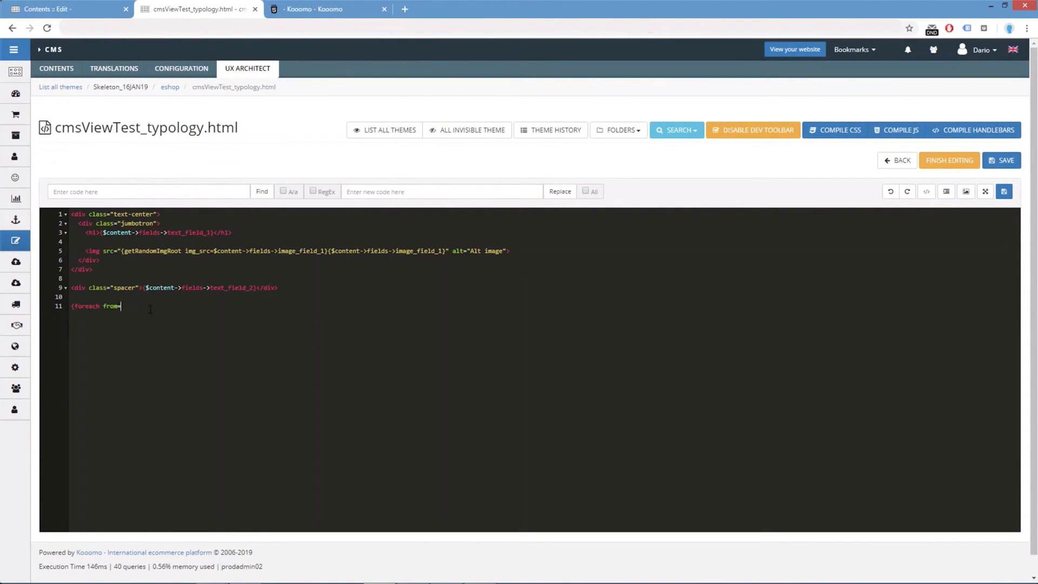
{"action": "type", "text": "$con"}
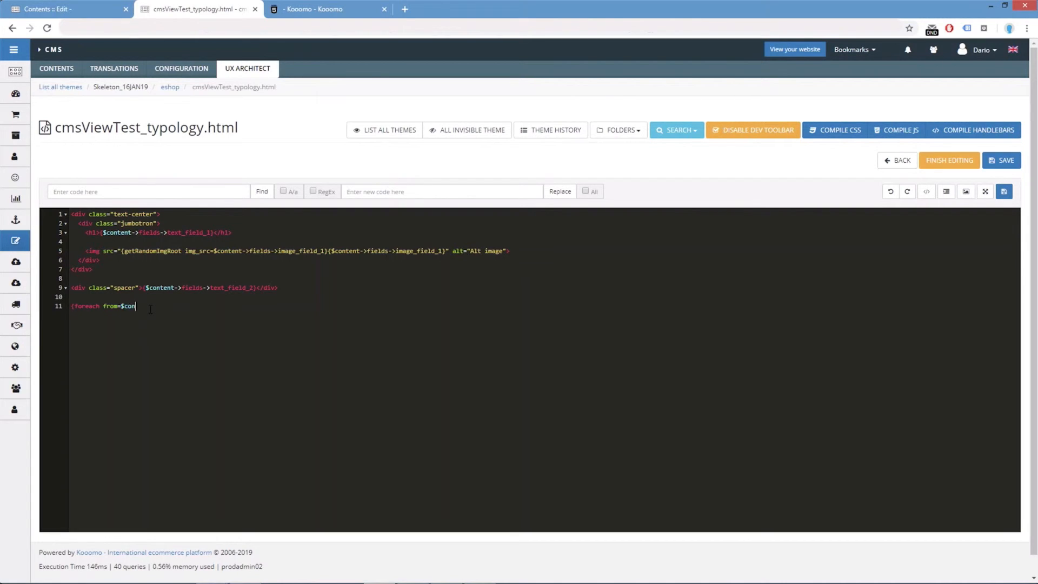
{"action": "type", "text": "tent ->"}
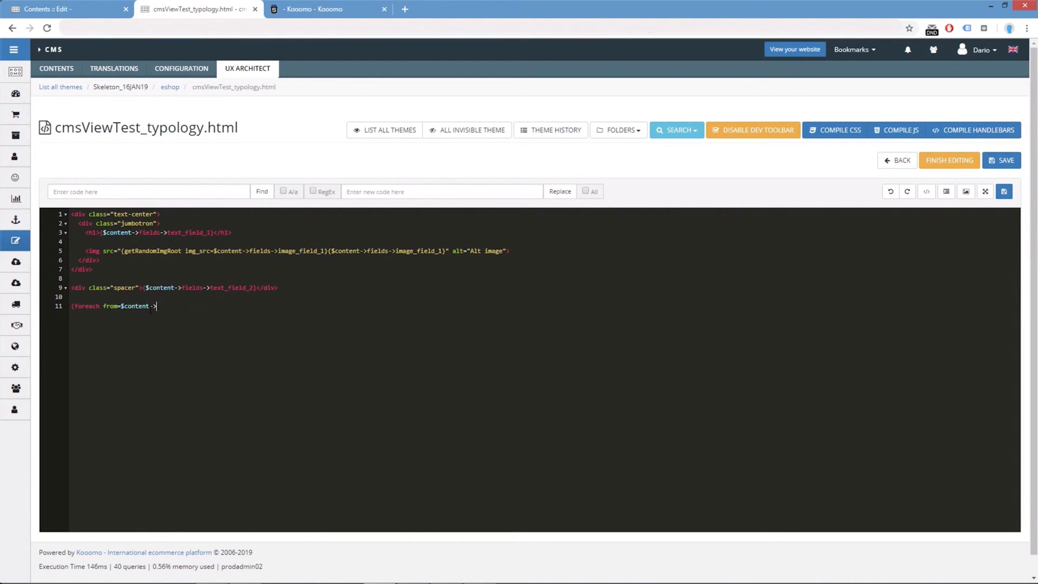
{"action": "type", "text": "fields->"}
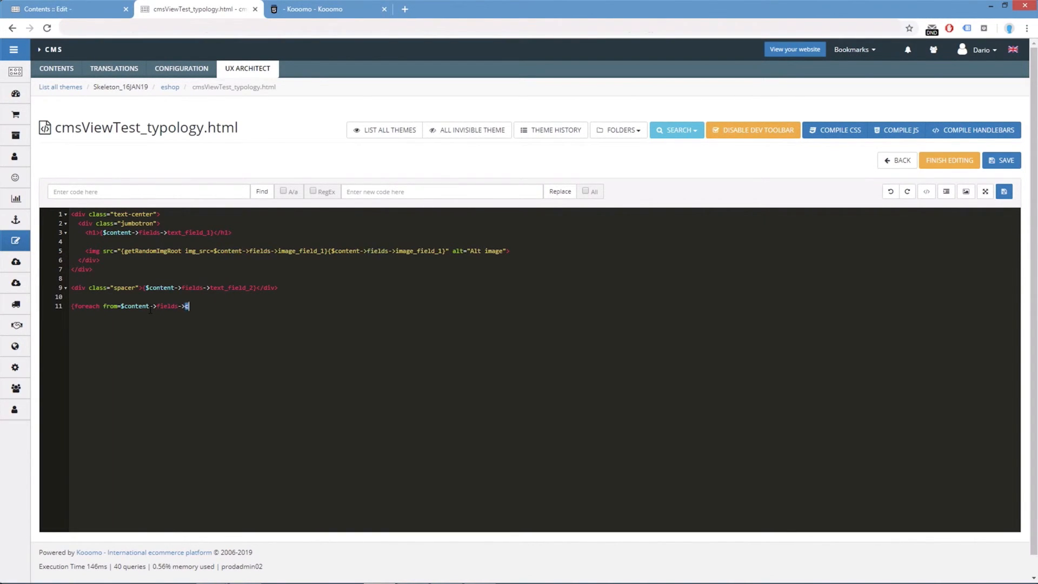
{"action": "type", "text": "collection"}
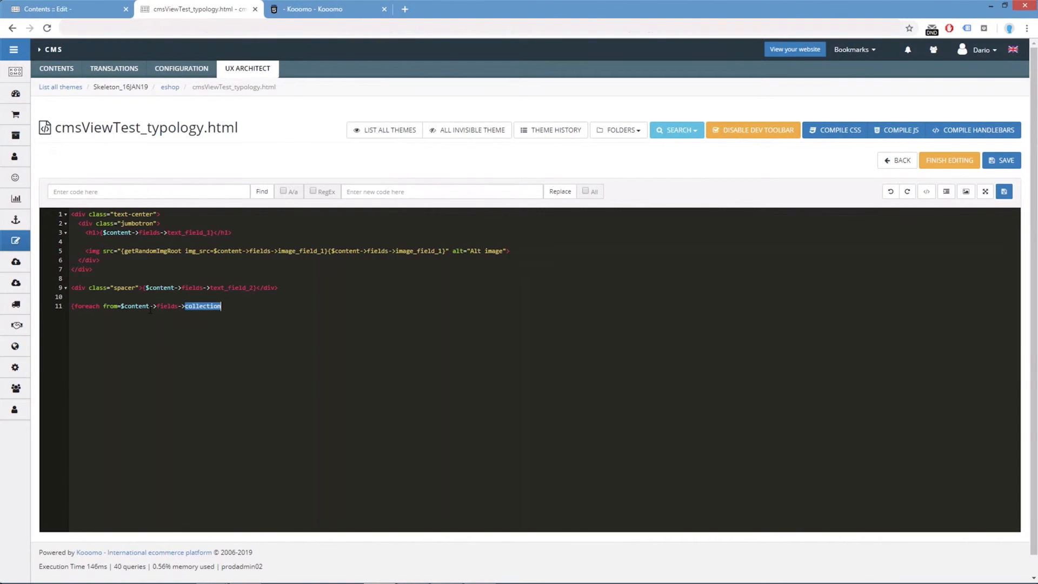
{"action": "type", "text": "_field i"}
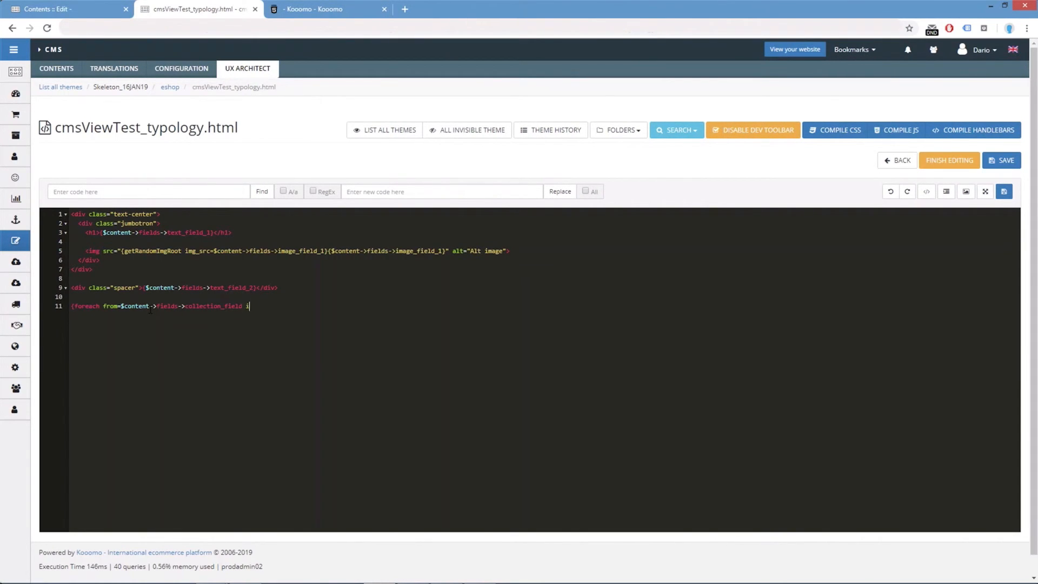
{"action": "type", "text": "item=\"ite"}
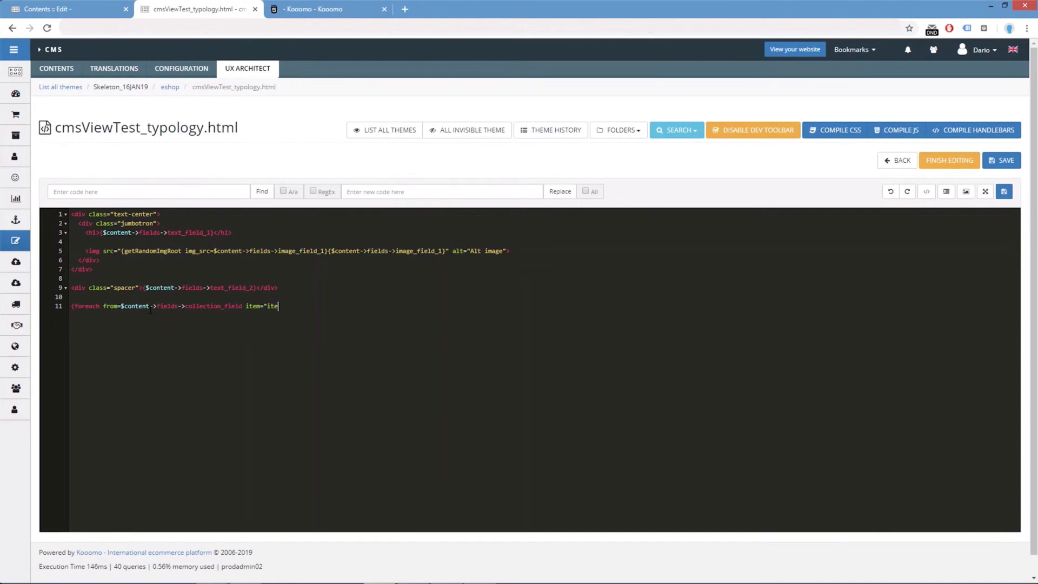
{"action": "type", "text": "m_xo"}
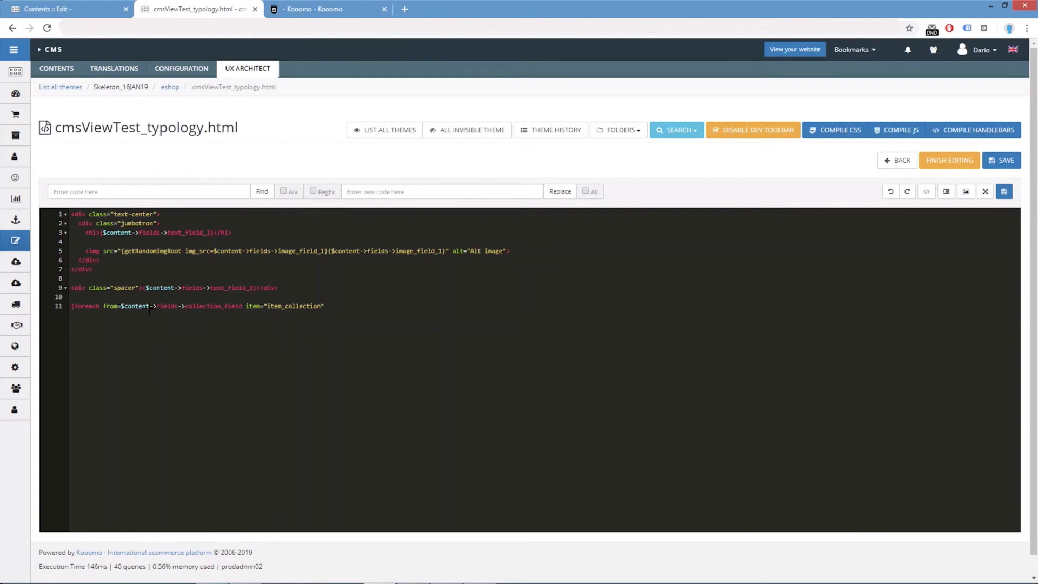
{"action": "type", "text": "{#"}
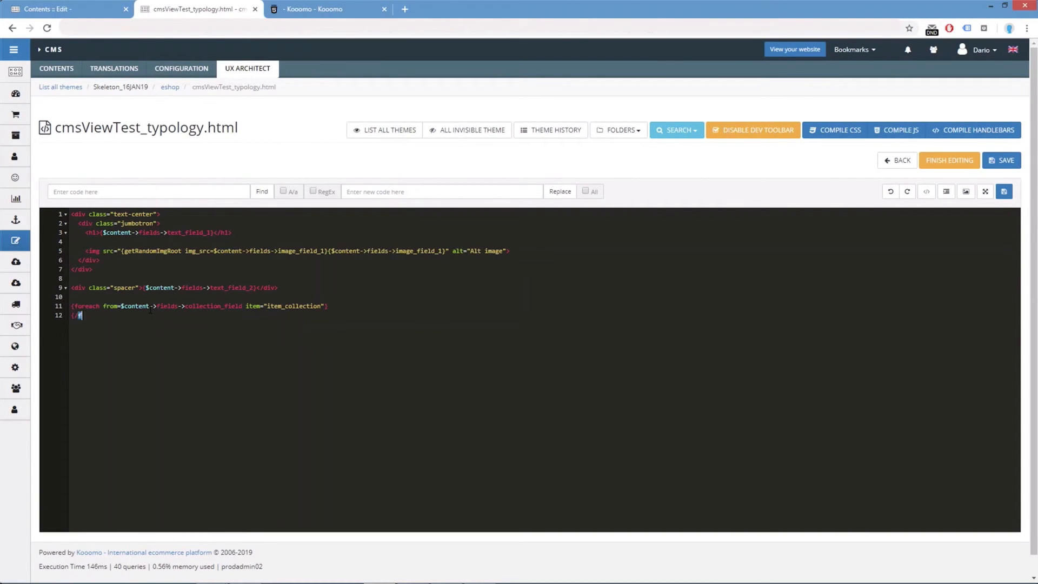
{"action": "type", "text": "/foreach}"}
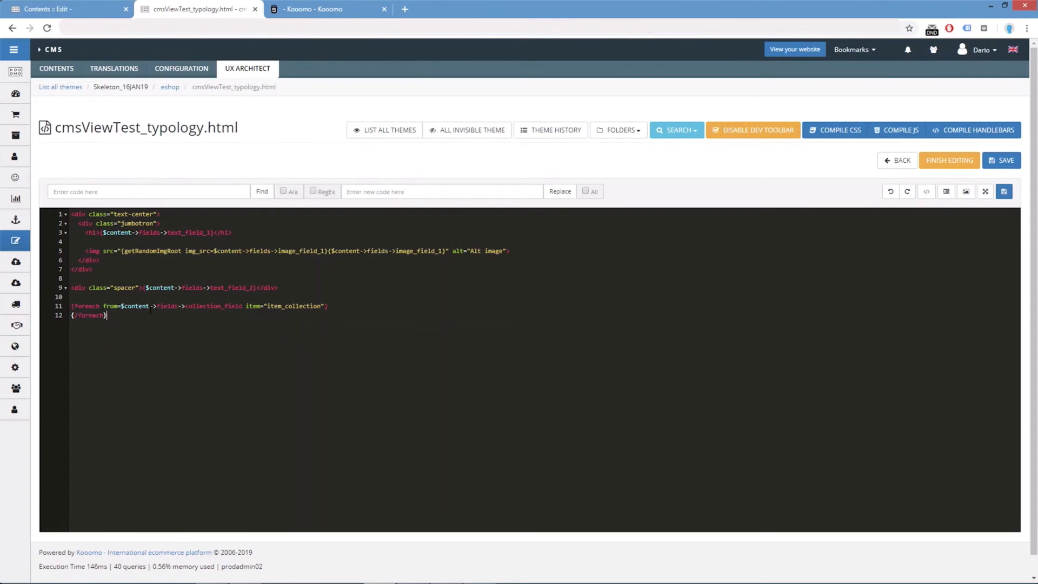
Add div.row.margin-bottom > div.col-xs-9.col-xs-offset-3 printing {$item_collection->collection_text_1}.
{"action": "key", "text": "Enter"}
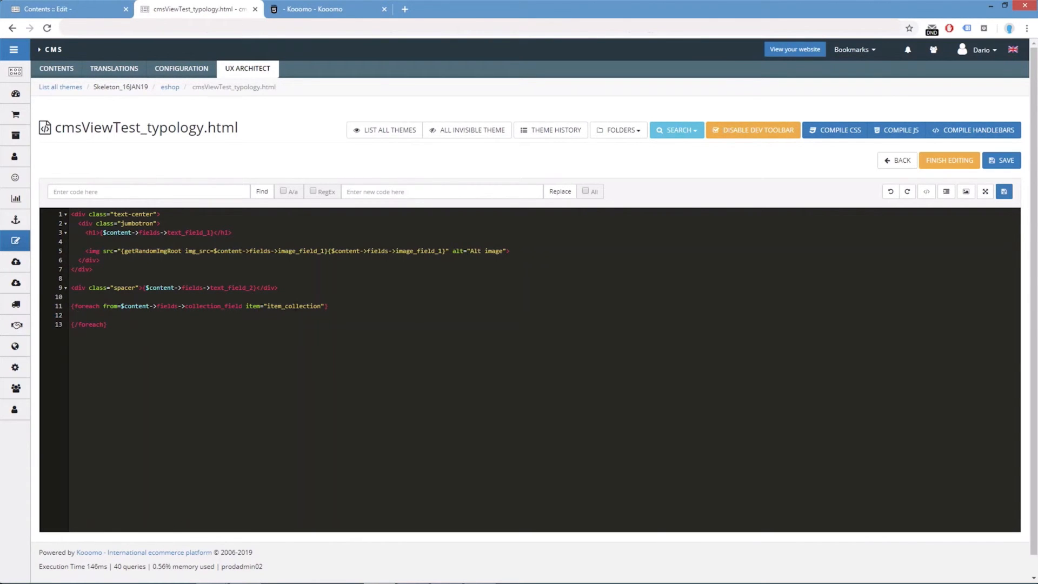
{"action": "double_click", "coordinate": [292, 306]}
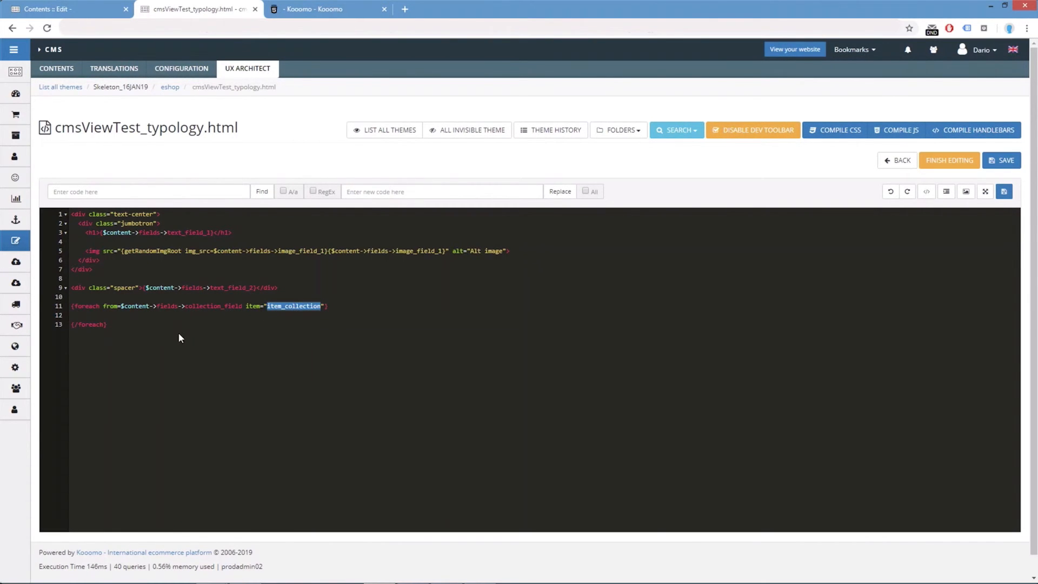
{"action": "type", "text": ".to"}
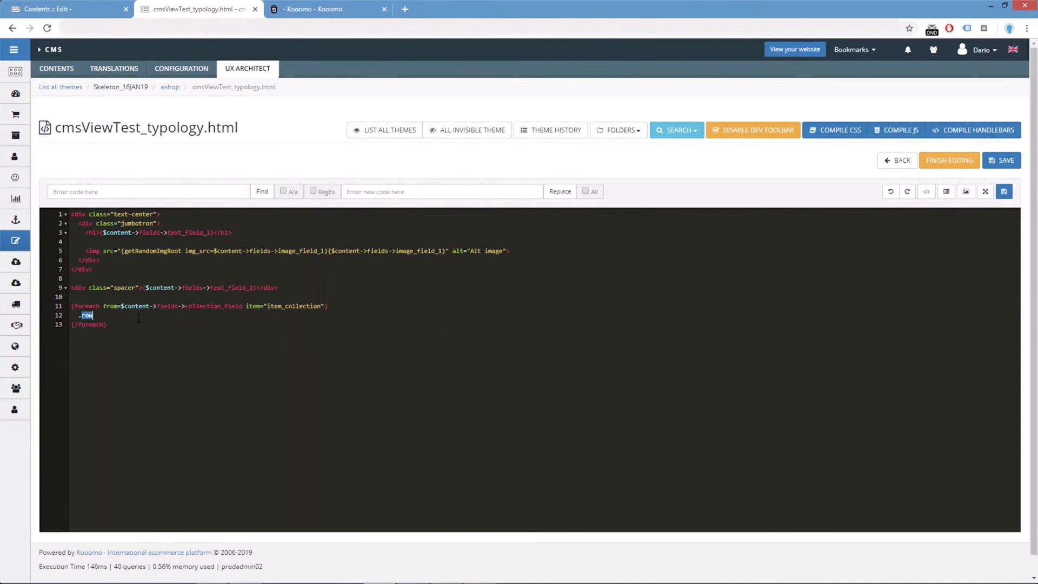
{"action": "type", "text": ".margin"}
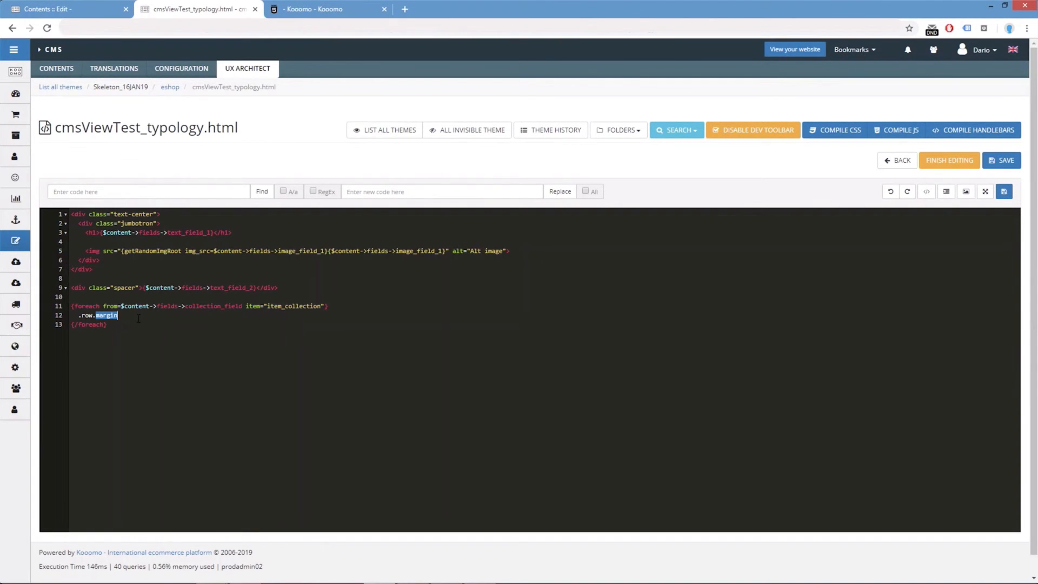
{"action": "type", "text": "-bottom\">"}
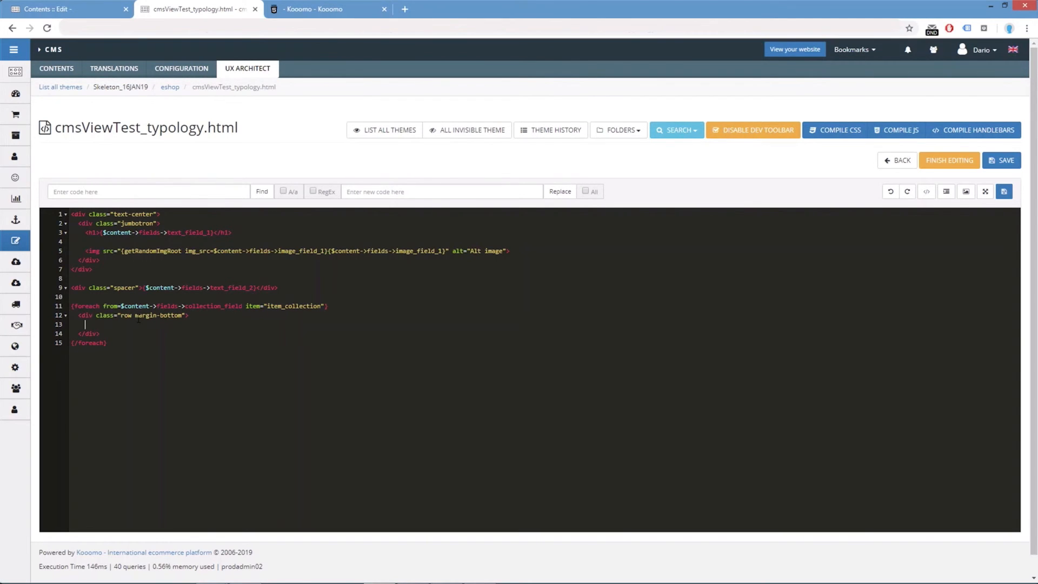
{"action": "type", "text": ".col-xs"}
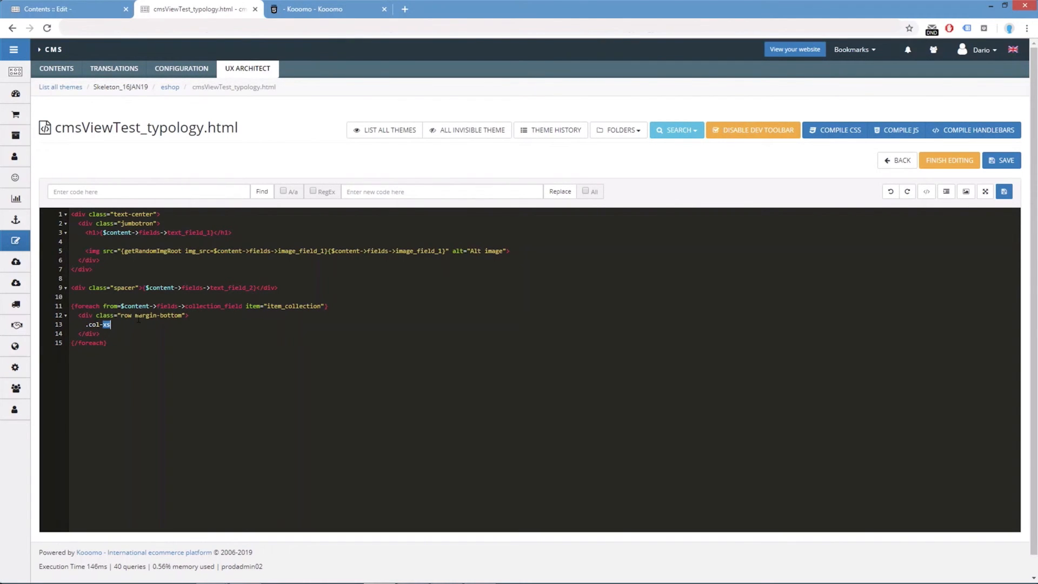
{"action": "type", "text": "-9.col-xs"}
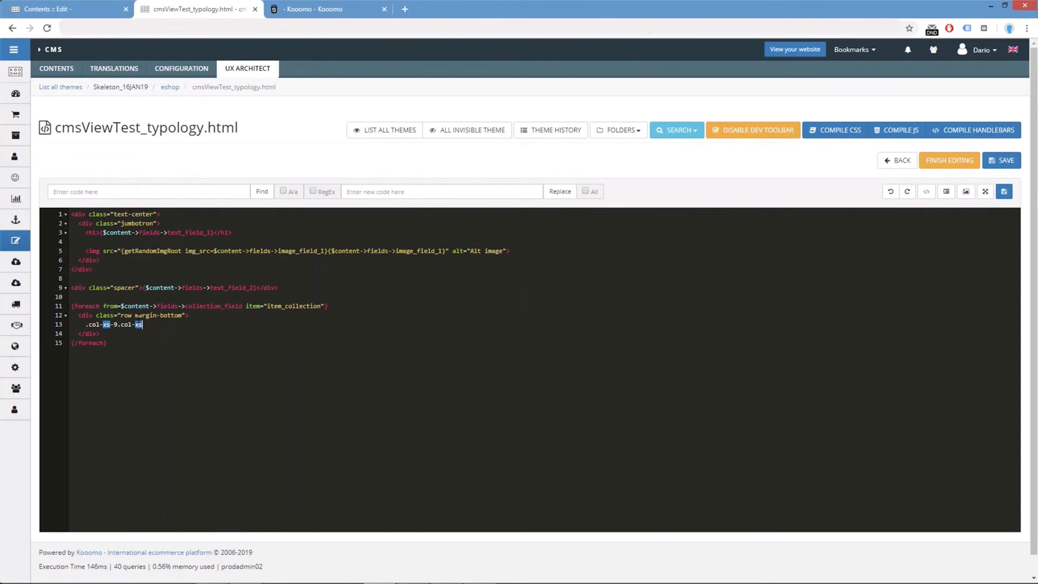
{"action": "type", "text": "-offset-3\">{$item_collection</div>"}
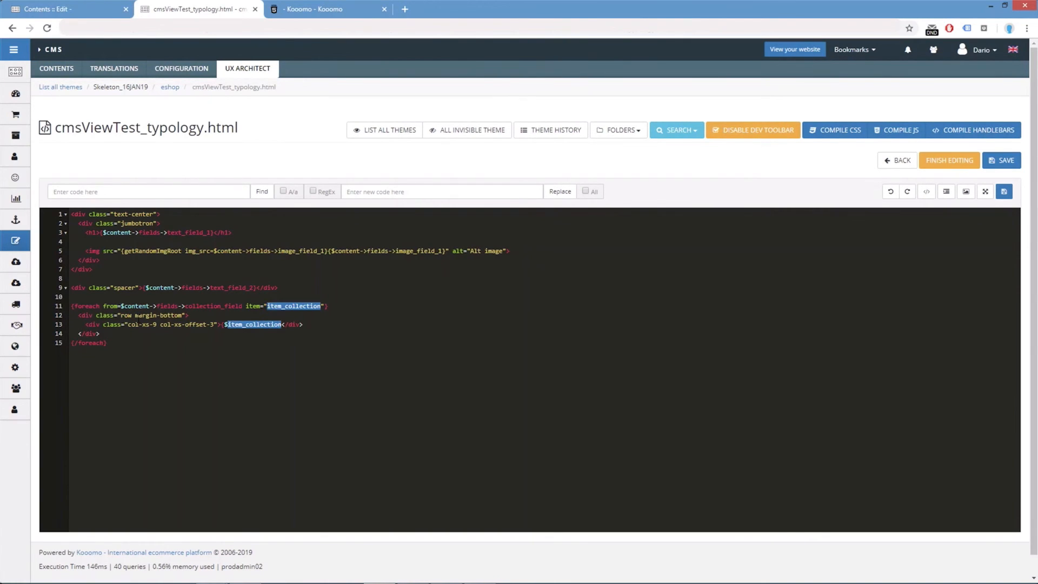
{"action": "type", "text": "->collection_text_1}"}
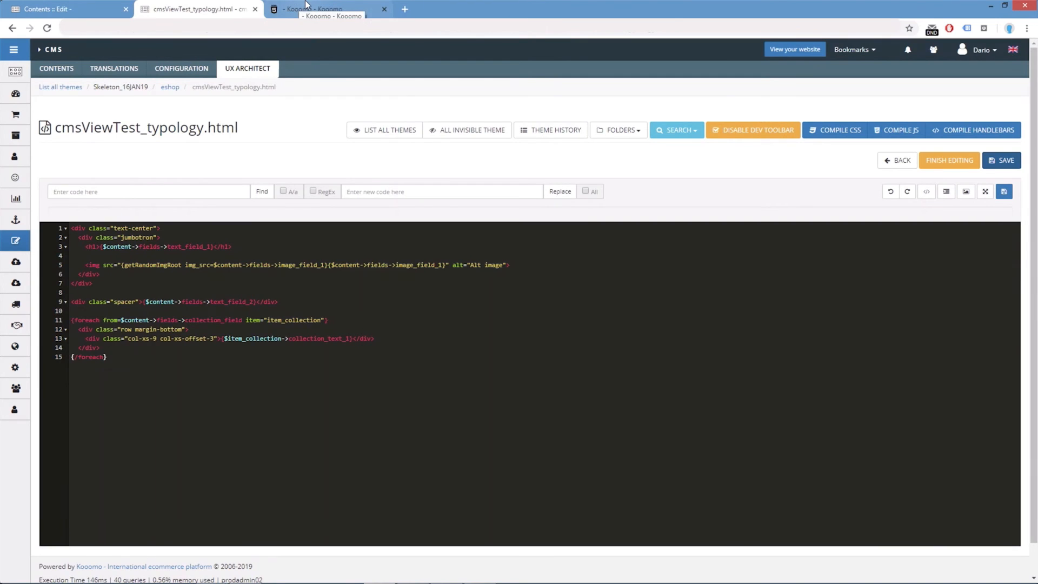
Switch to the Kooomo storefront preview tab showing both collection texts.
{"action": "left_click", "coordinate": [329, 8]}
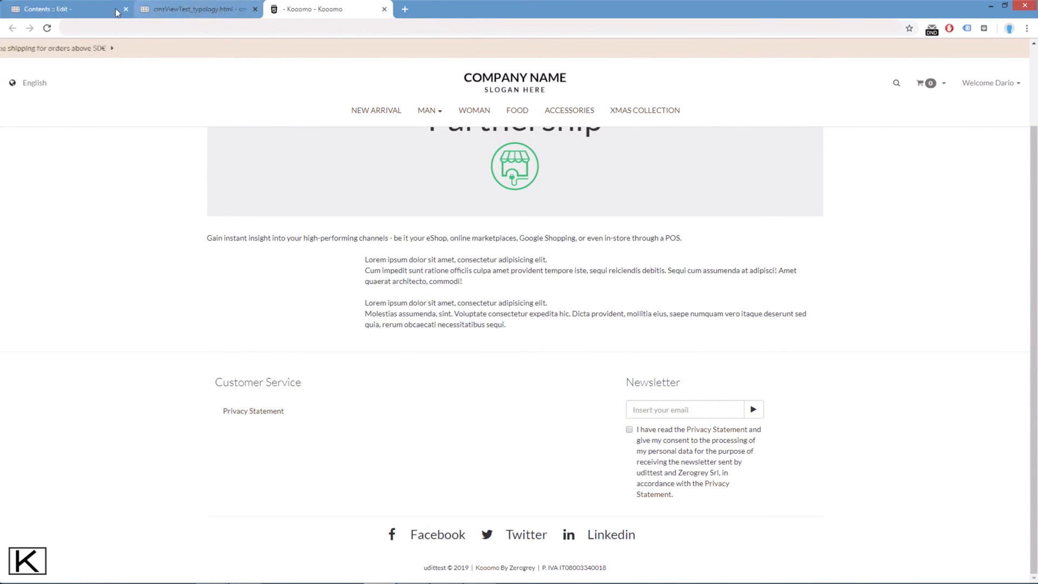
Back in the Contents :: Edit tab, delete collection_field 1 and confirm with OK.
{"action": "left_click", "coordinate": [60, 9]}
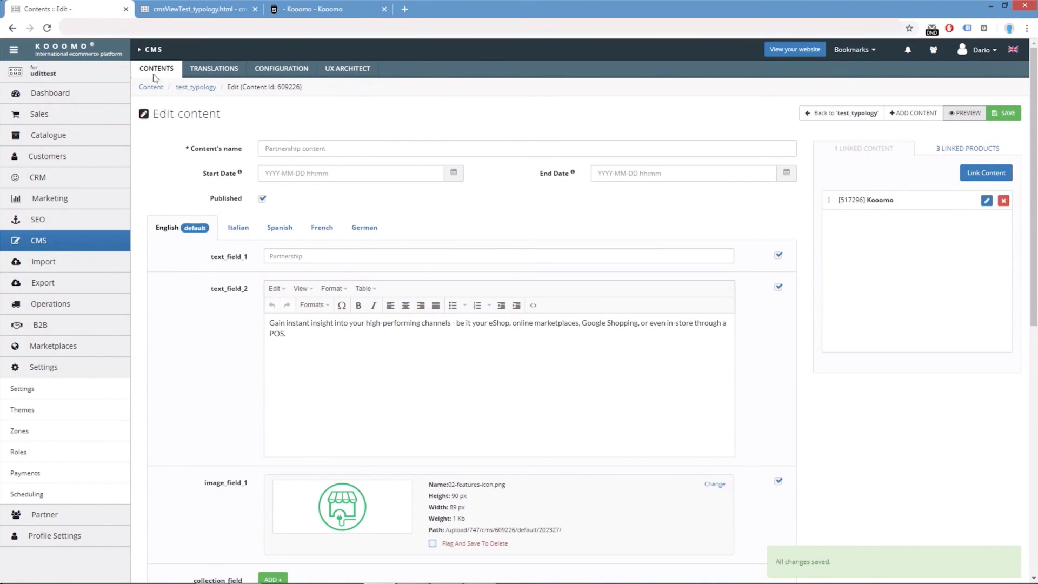
{"action": "scroll", "scroll_direction": "down", "scroll_amount": 3}
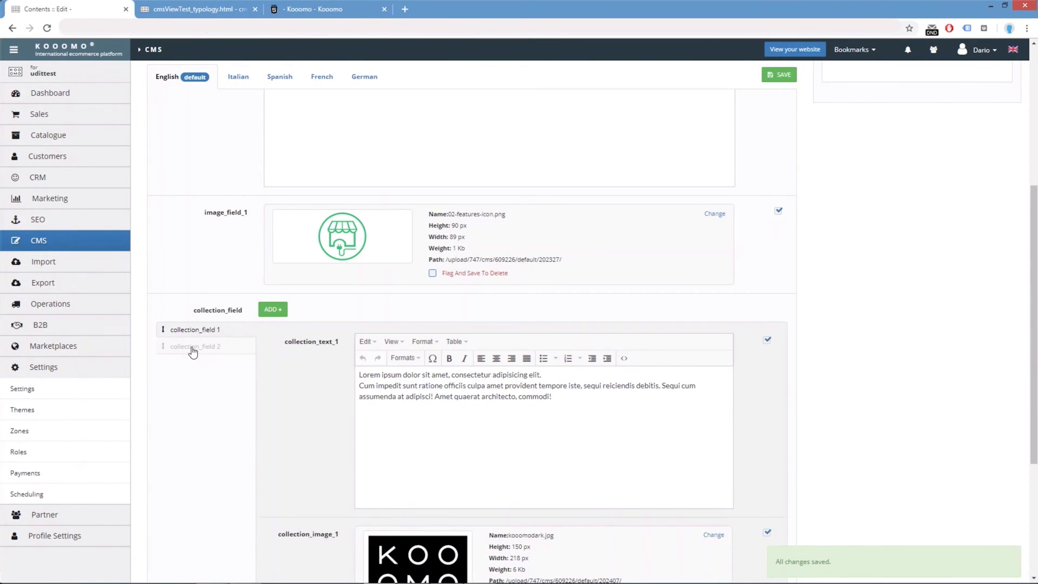
{"action": "scroll", "scroll_direction": "down", "scroll_amount": 3}
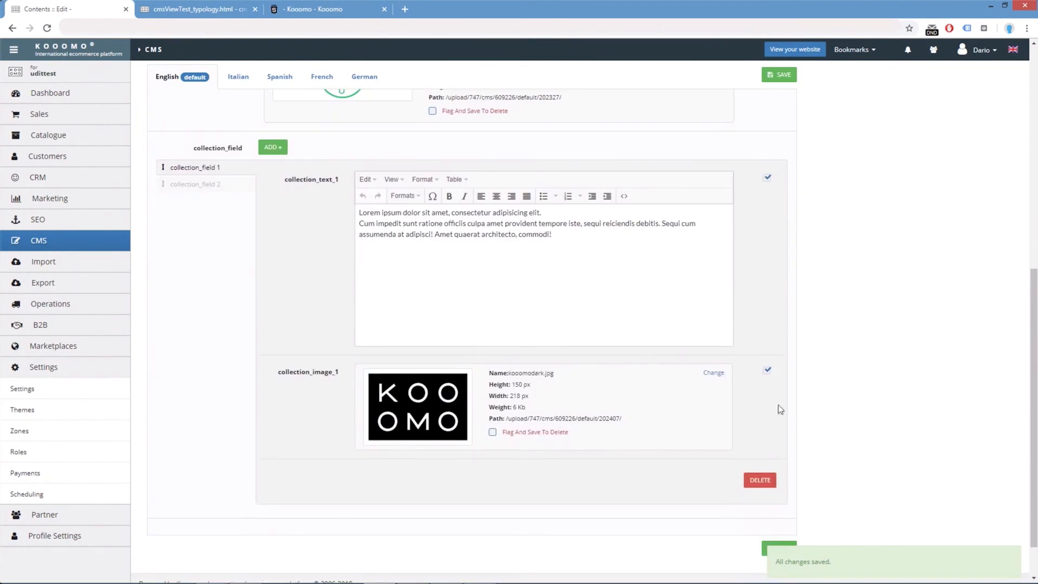
{"action": "left_click", "coordinate": [759, 480]}
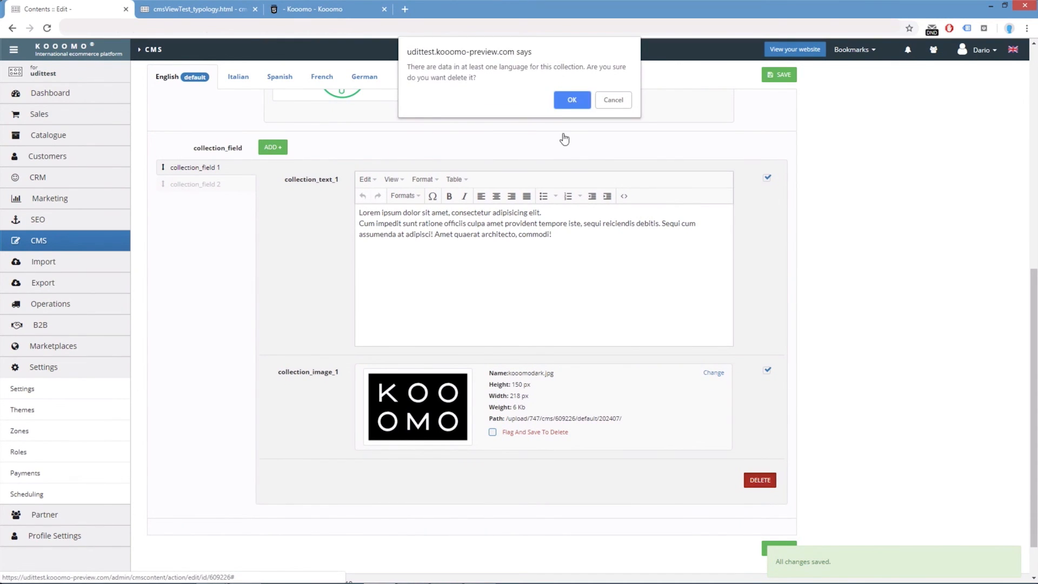
{"action": "left_click", "coordinate": [570, 100]}
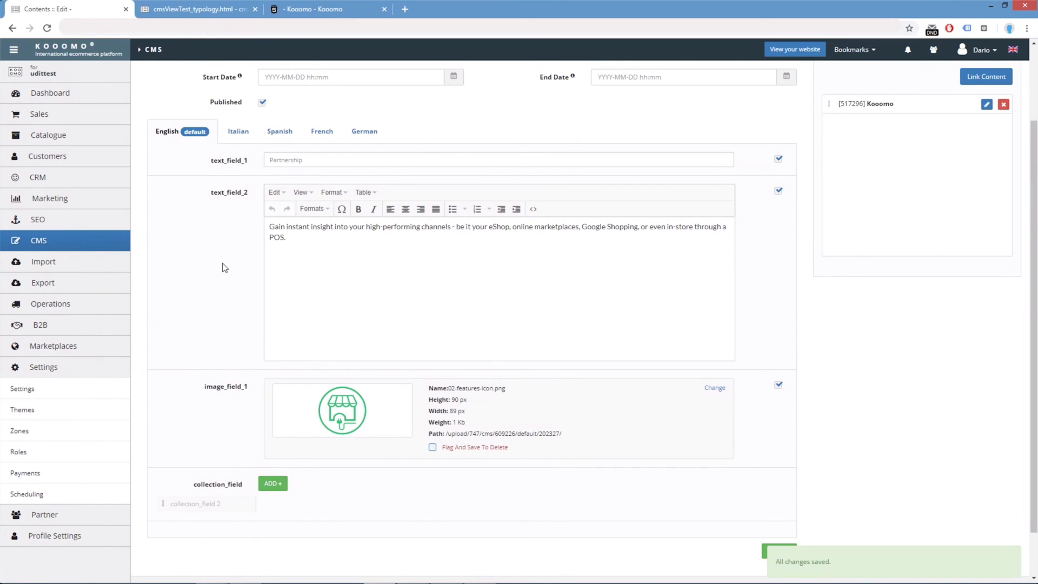
{"action": "mouse_move", "coordinate": [219, 259]}
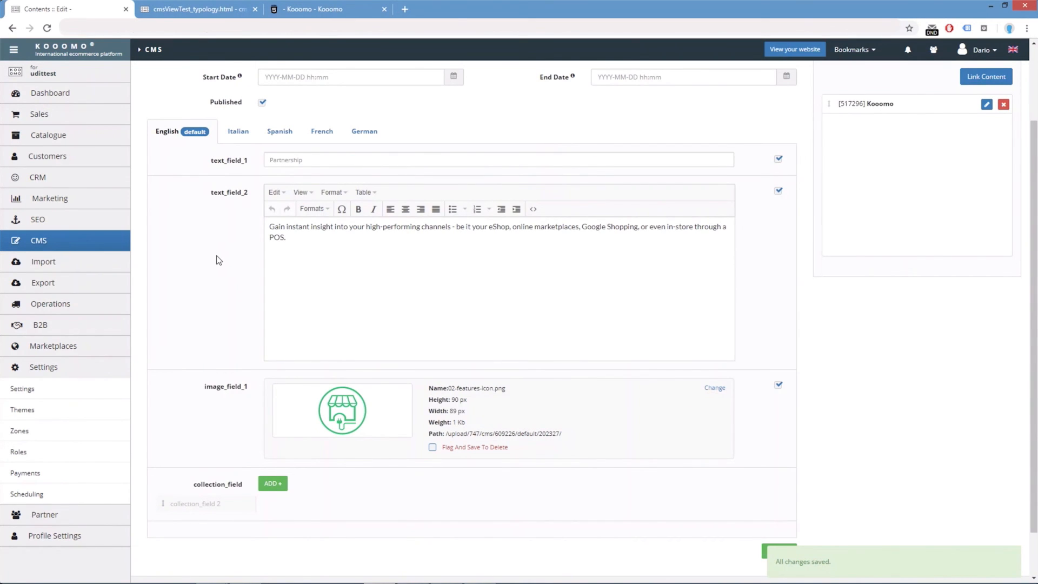